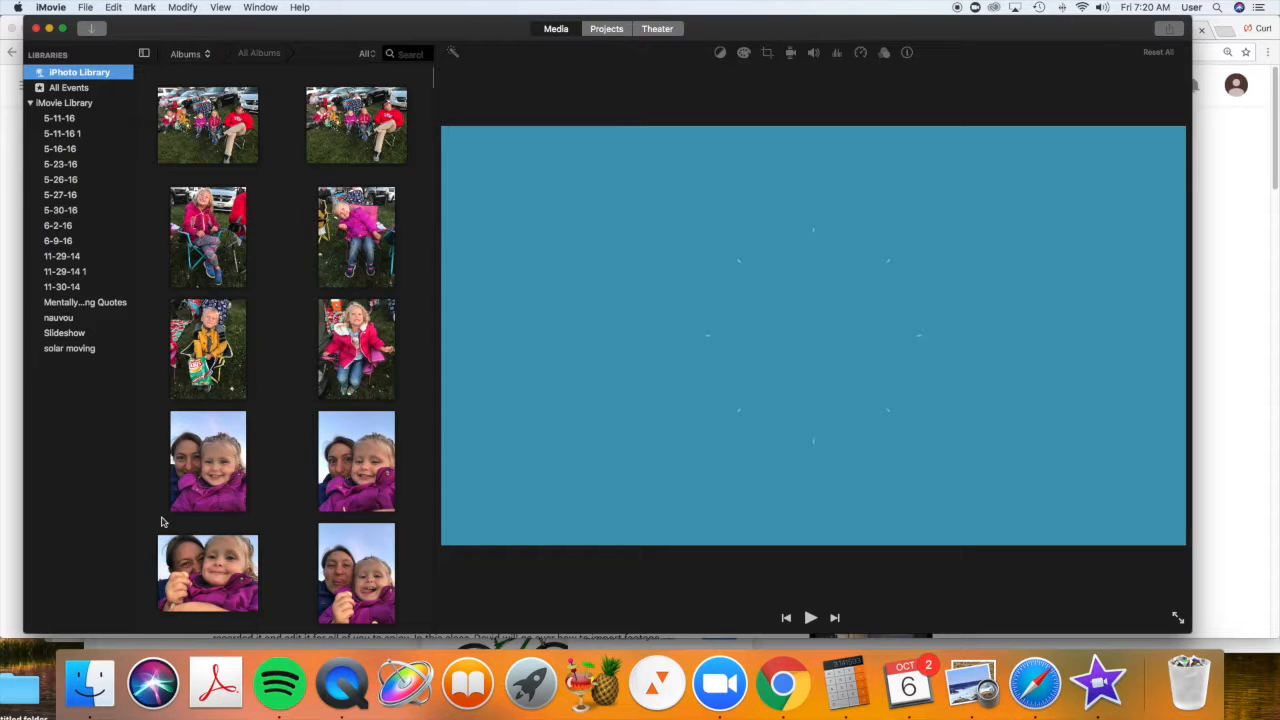
{"action": "mouse_move", "coordinate": [928, 8]}
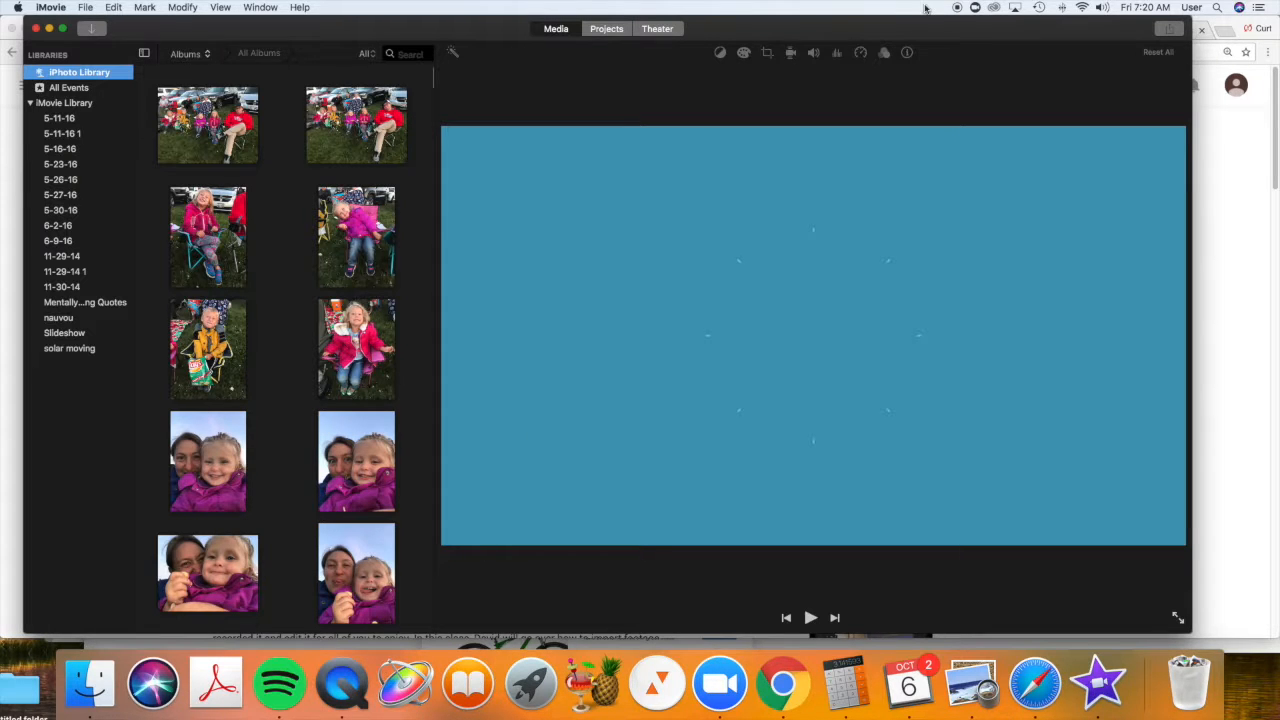
Step: Show all existing movie projects instead of the photo library media
{"action": "left_click", "coordinate": [606, 28]}
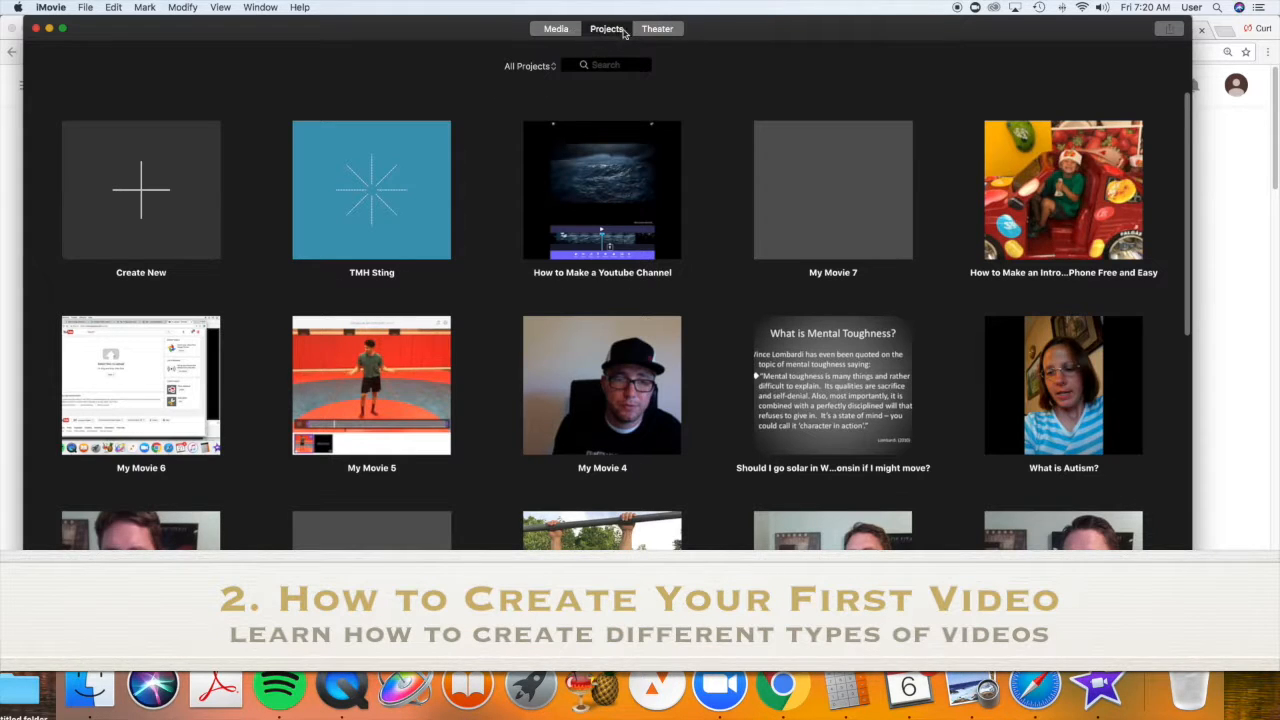
{"action": "mouse_move", "coordinate": [614, 36]}
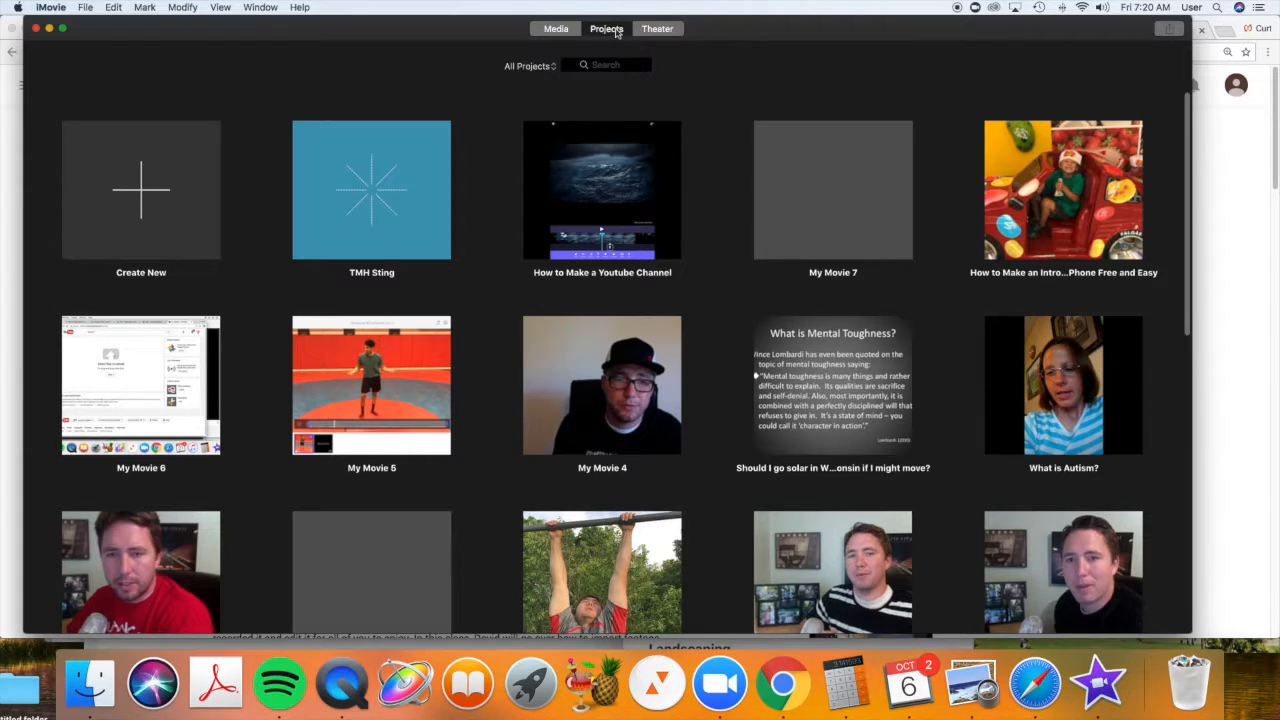
{"action": "mouse_move", "coordinate": [148, 200]}
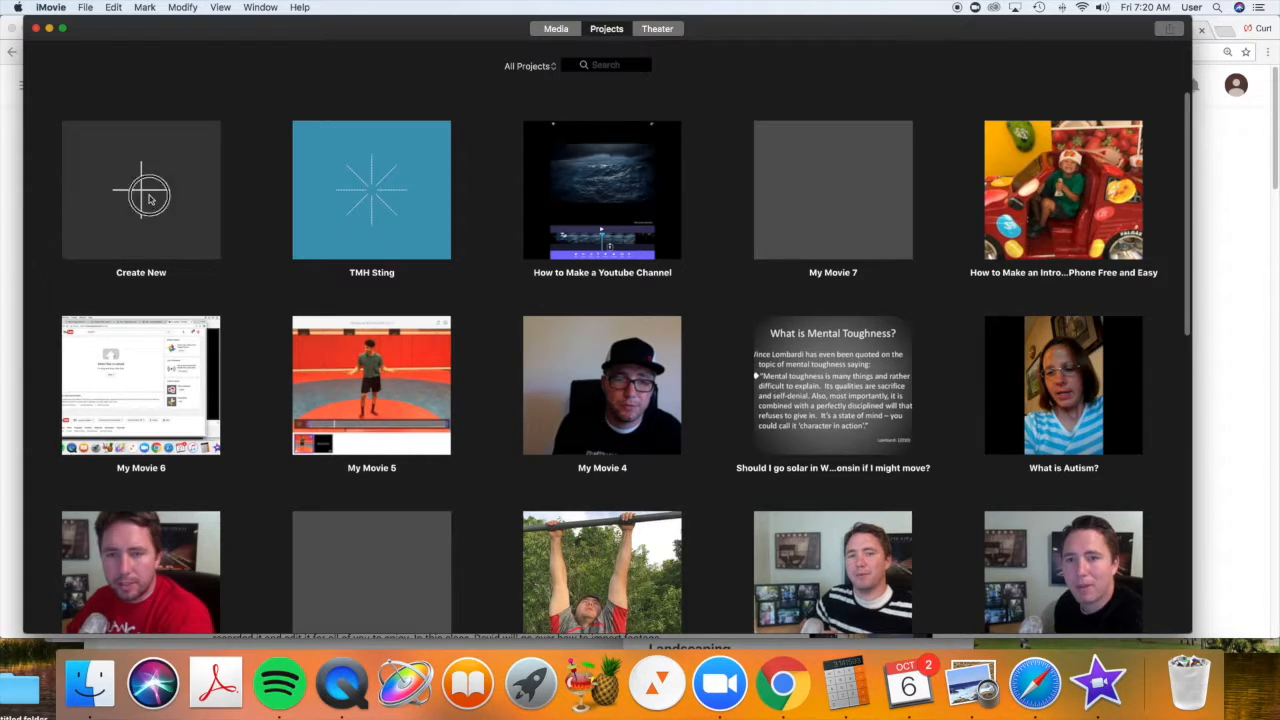
Step: Create a new empty movie project, My Movie 8, from the Create New tile
{"action": "left_click", "coordinate": [140, 190]}
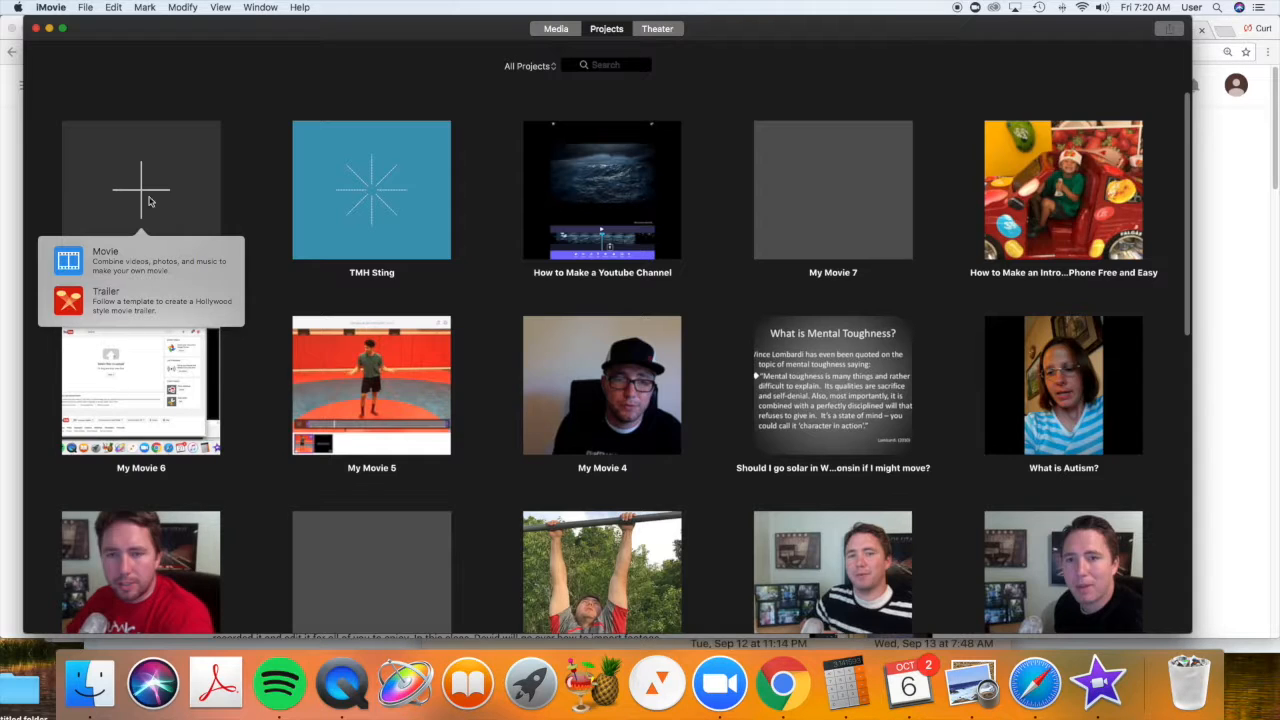
{"action": "mouse_move", "coordinate": [110, 270]}
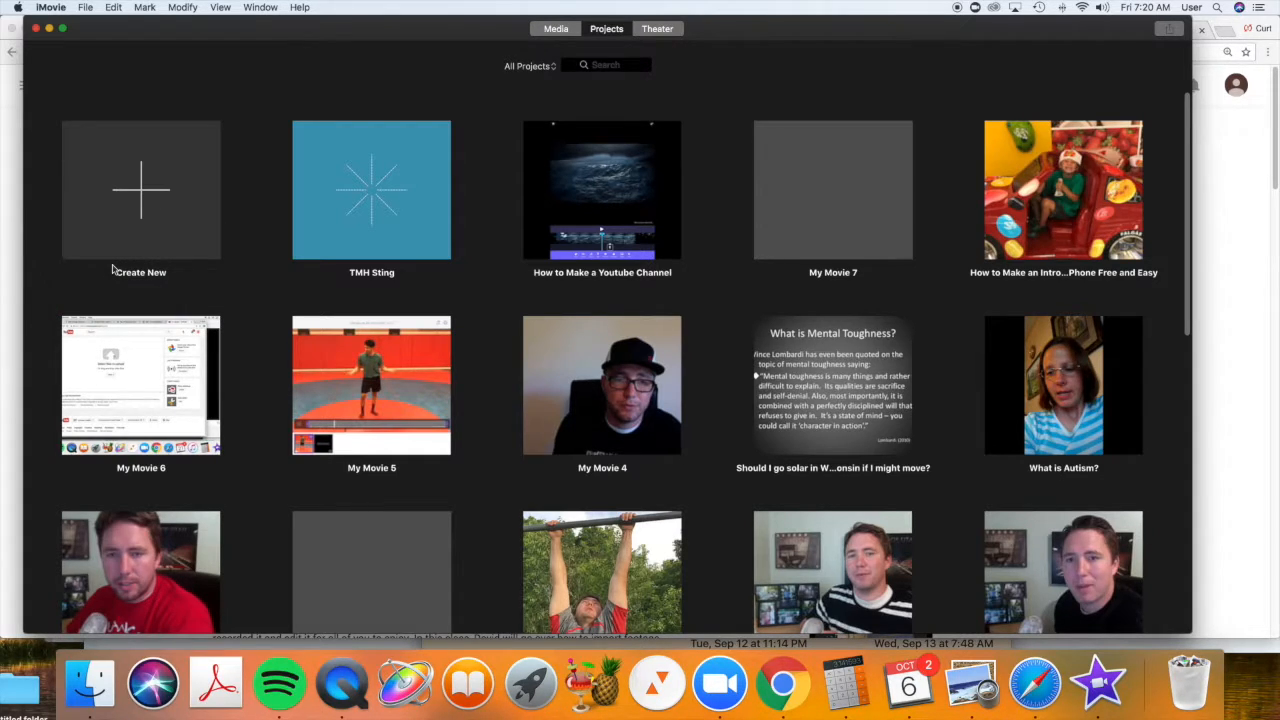
{"action": "left_click", "coordinate": [140, 190]}
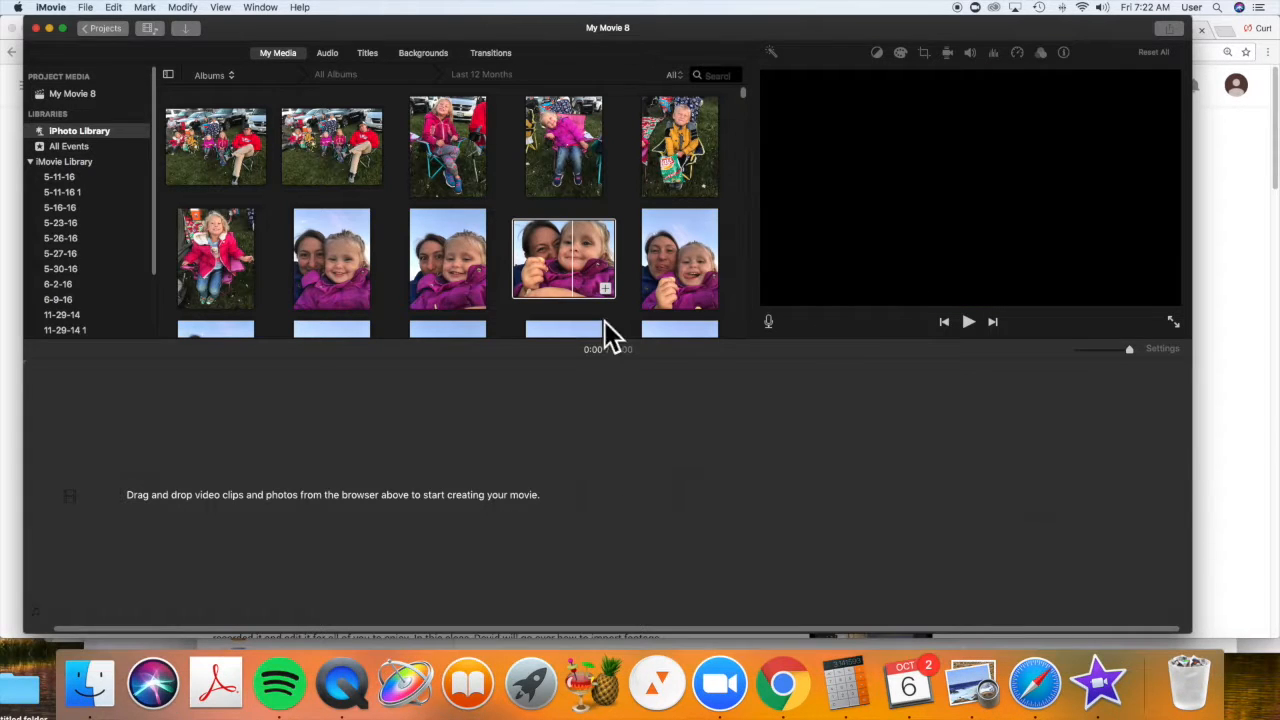
{"action": "left_click", "coordinate": [564, 258]}
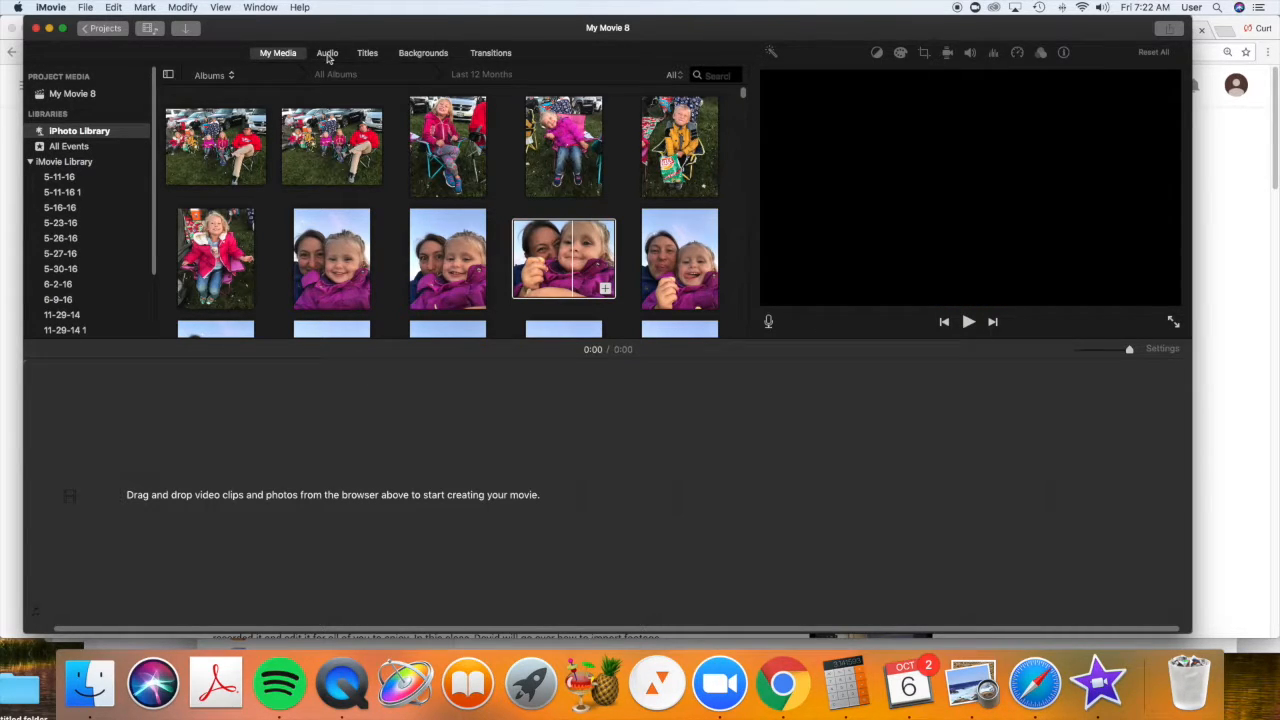
{"action": "left_click", "coordinate": [326, 52]}
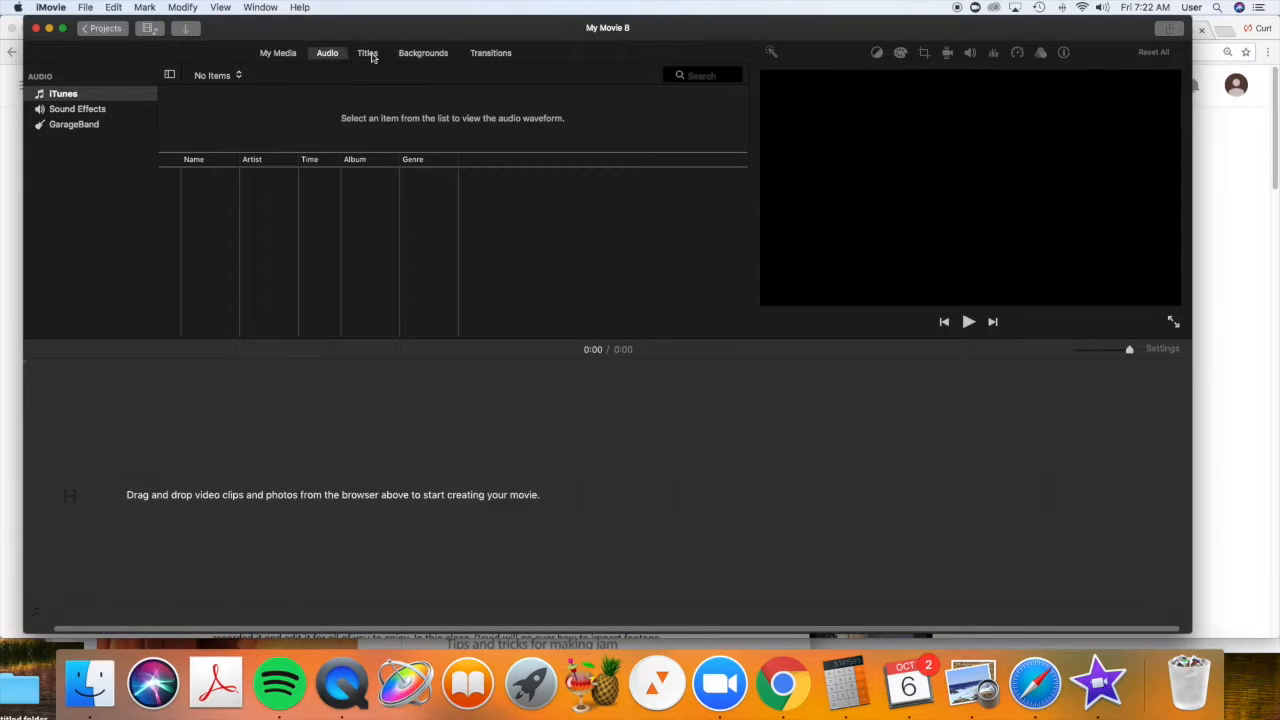
{"action": "mouse_move", "coordinate": [448, 54]}
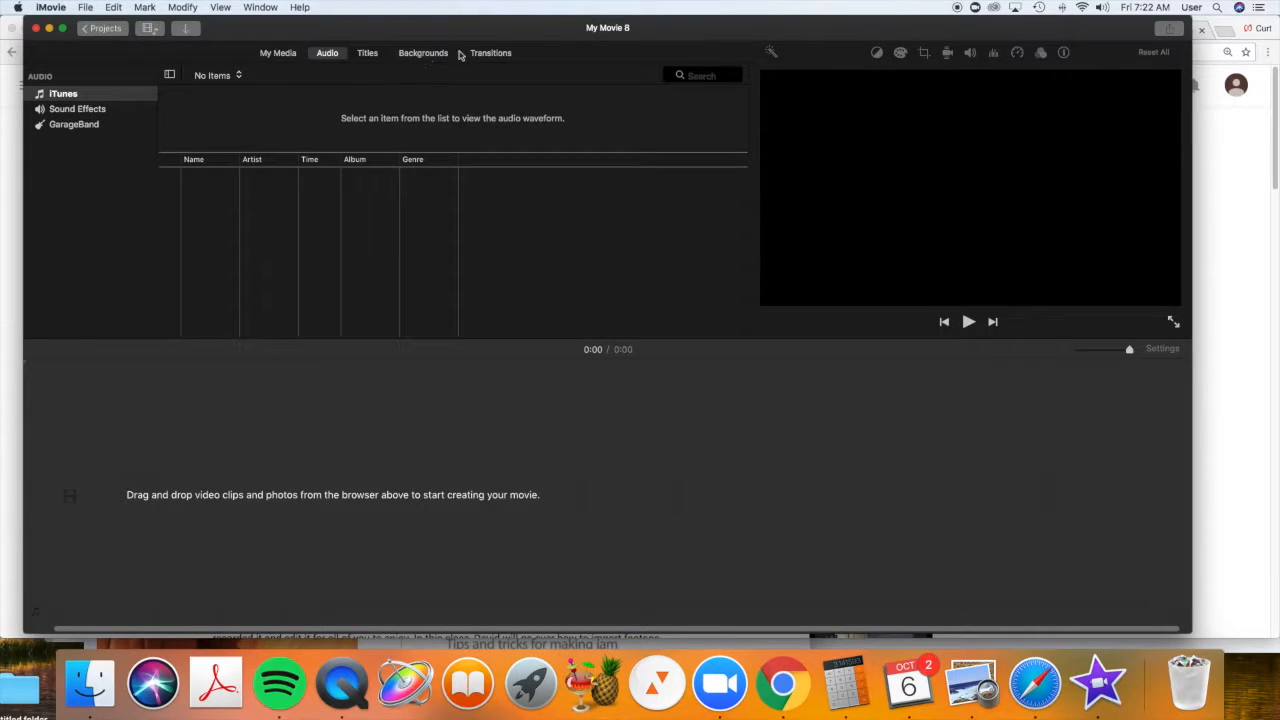
{"action": "left_click", "coordinate": [368, 52]}
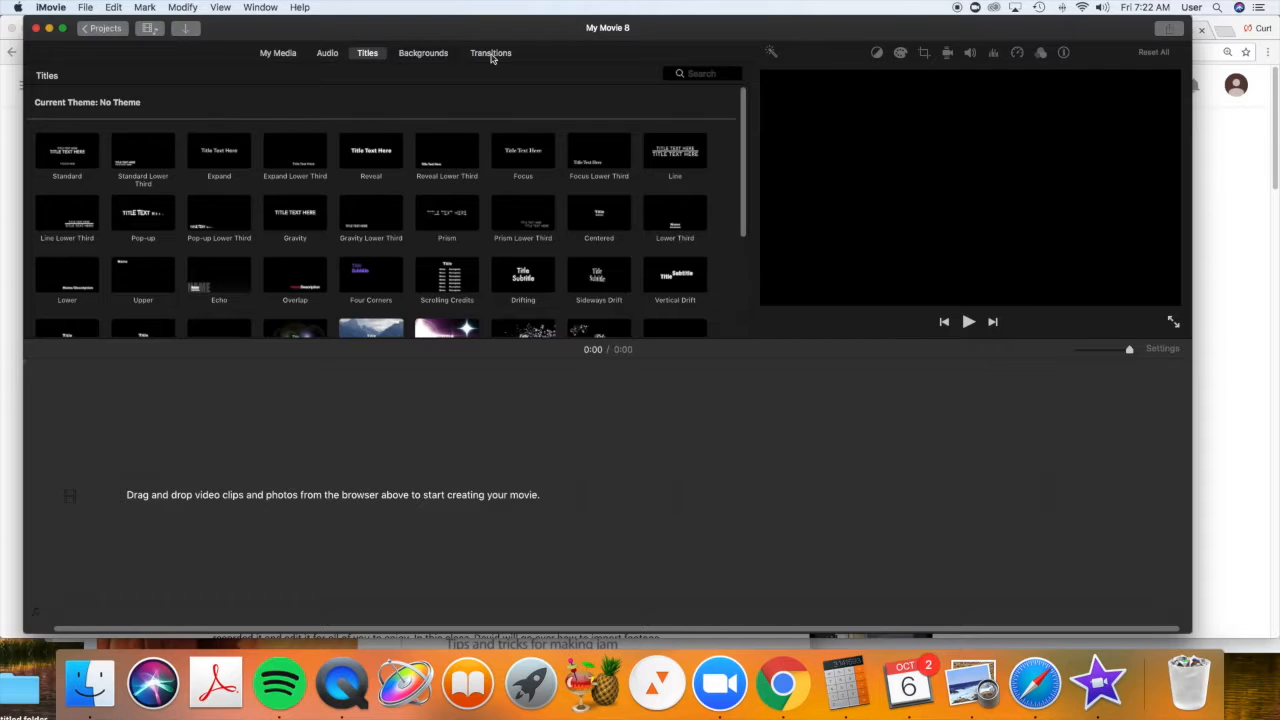
{"action": "left_click", "coordinate": [422, 52]}
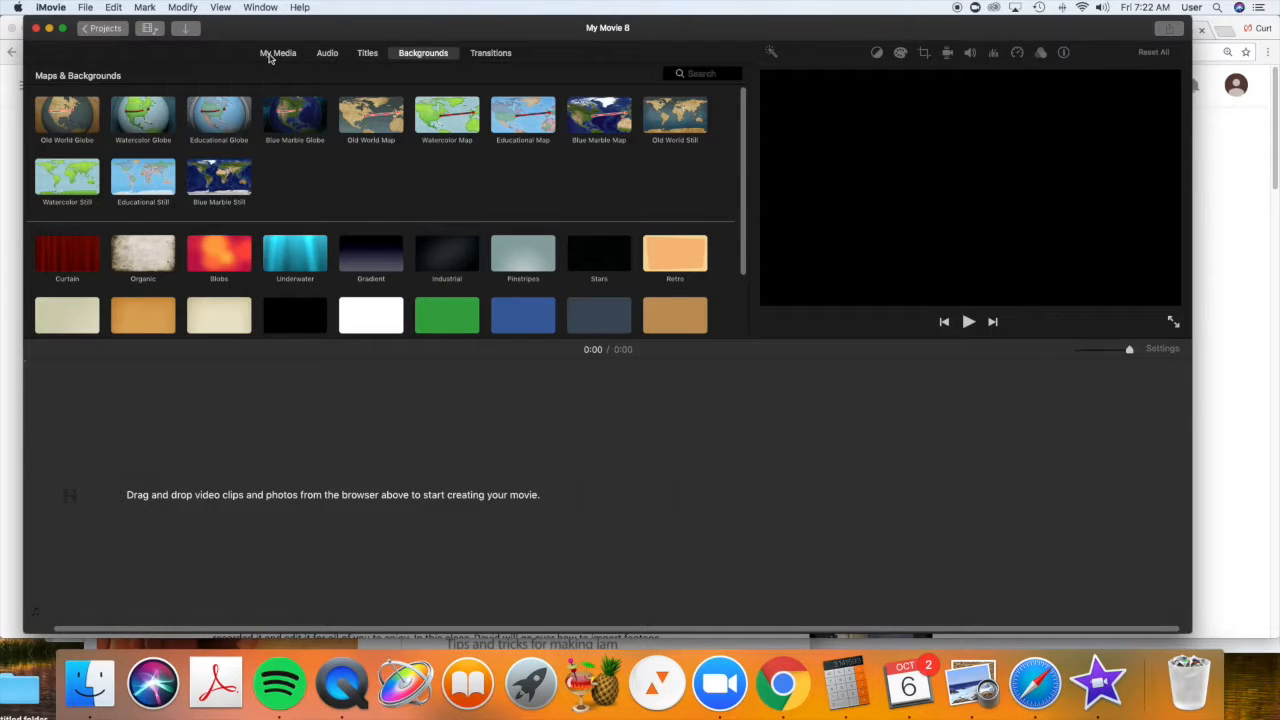
{"action": "left_click", "coordinate": [278, 52]}
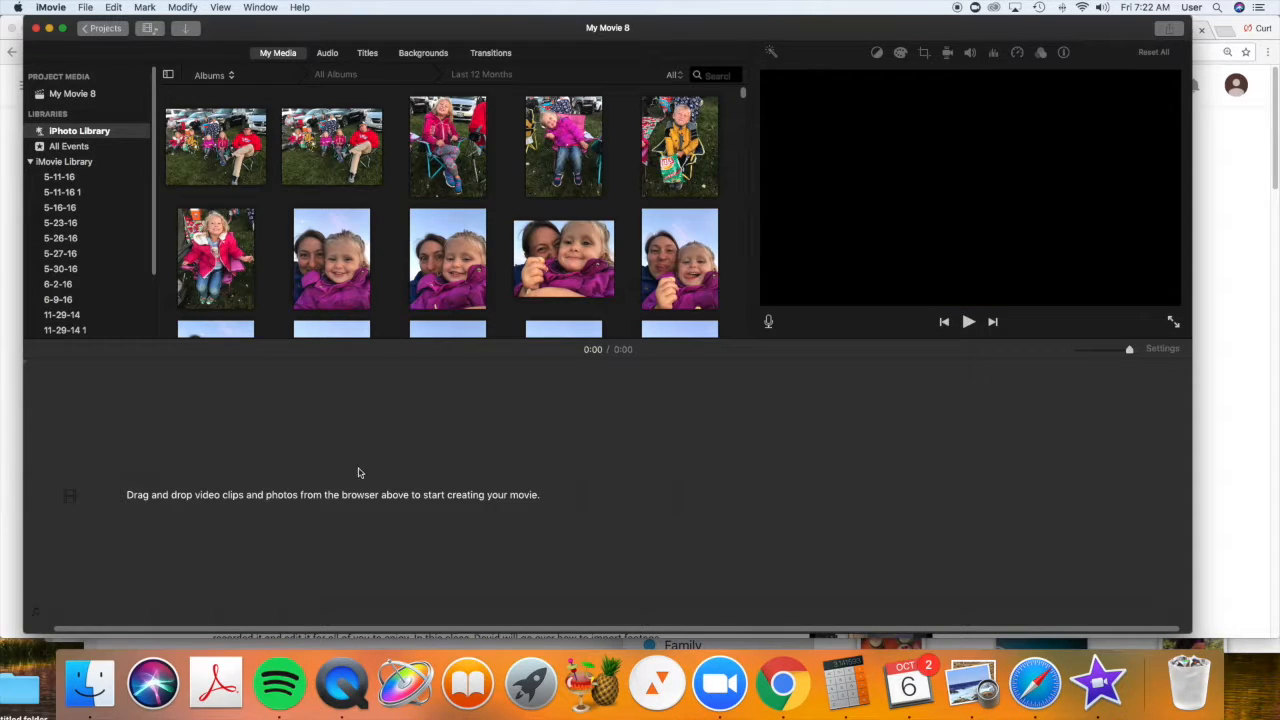
{"action": "mouse_move", "coordinate": [1072, 492]}
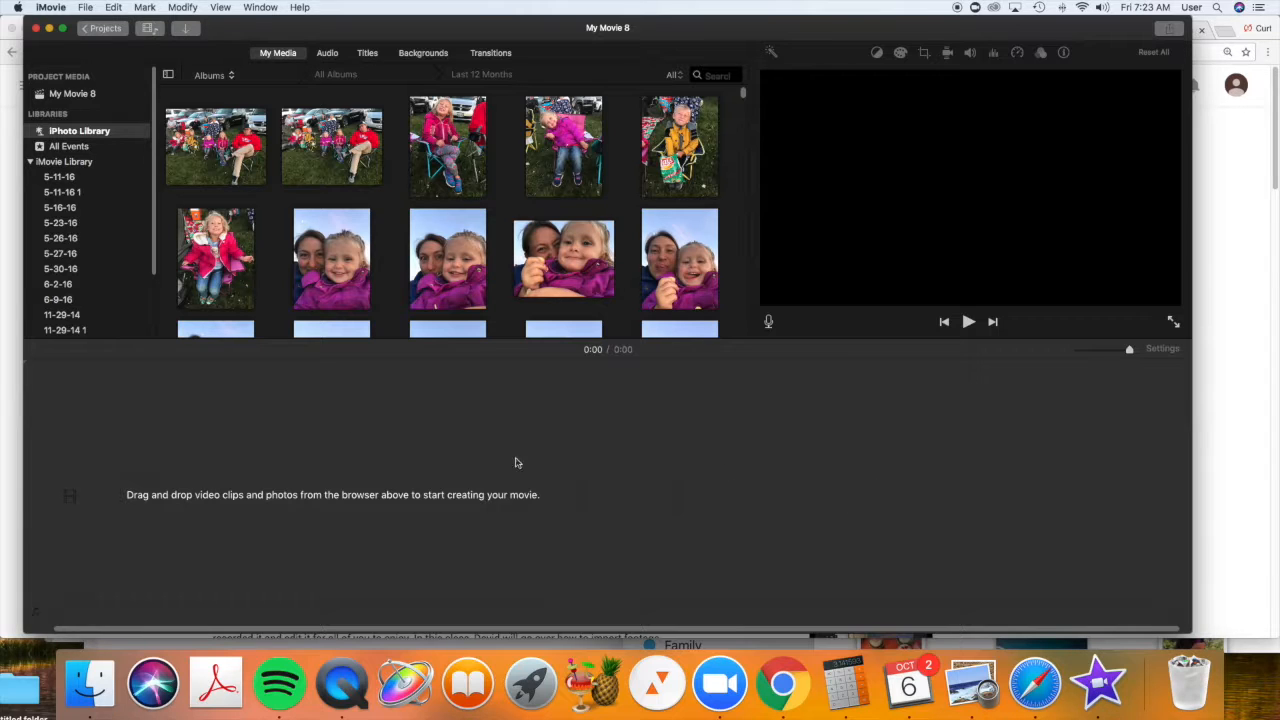
{"action": "mouse_move", "coordinate": [444, 520]}
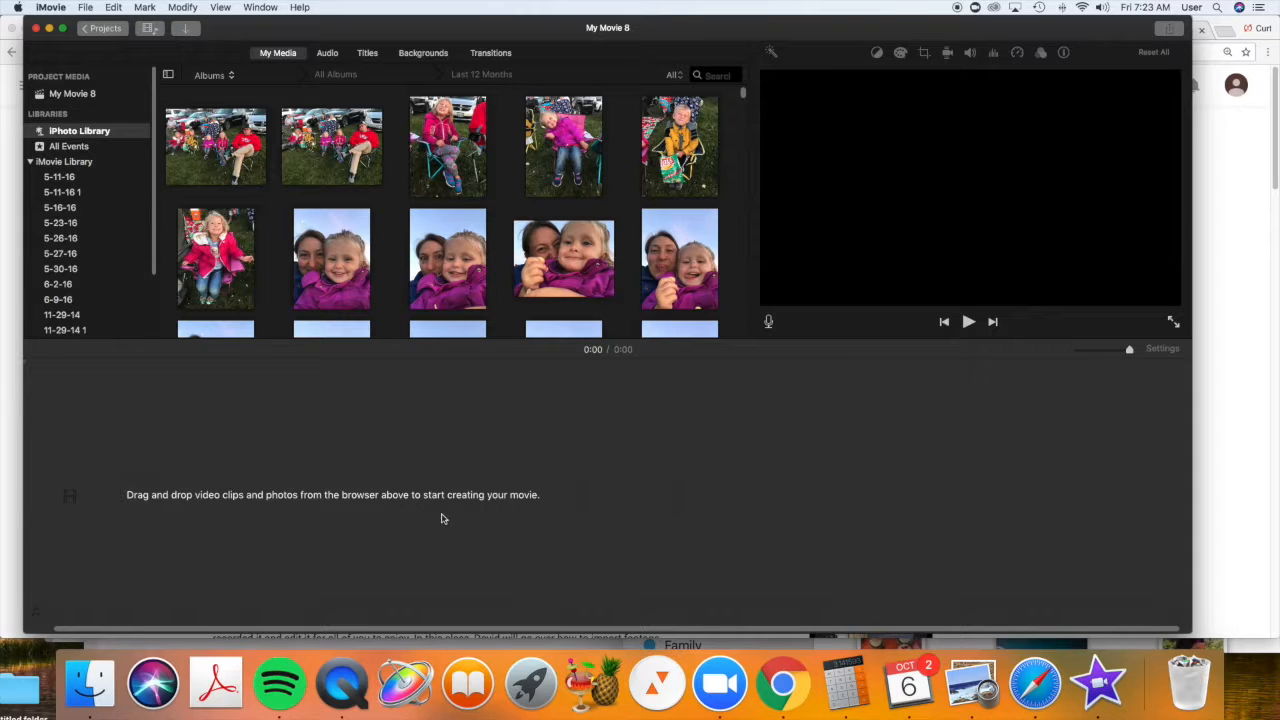
{"action": "mouse_move", "coordinate": [536, 496]}
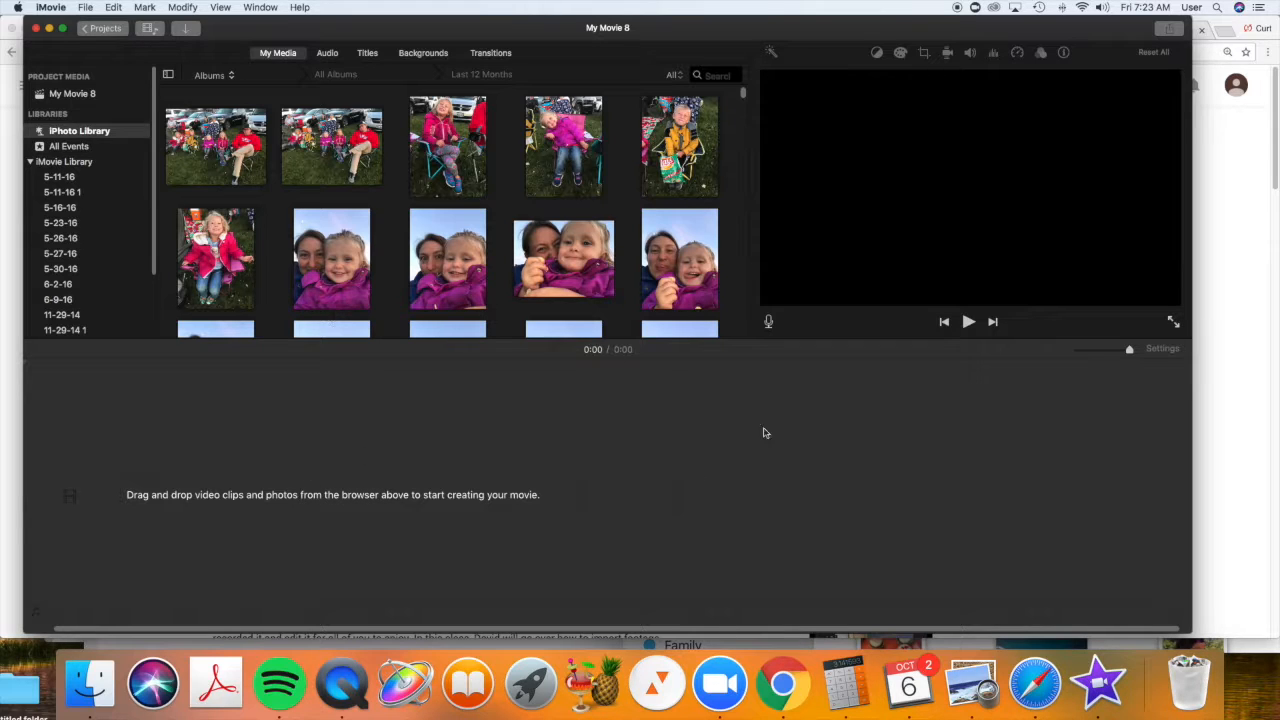
{"action": "mouse_move", "coordinate": [654, 408]}
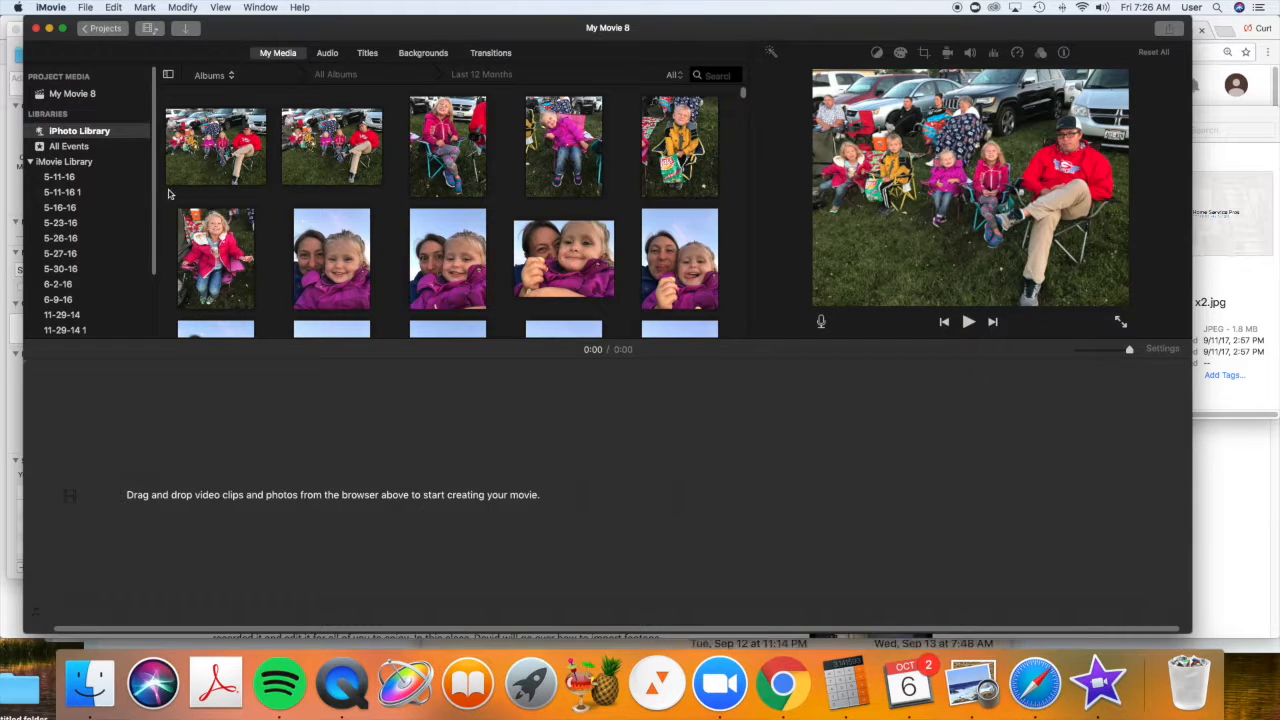
Step: Collapse and re-expand the iMovie Library's event list in the sidebar
{"action": "left_click", "coordinate": [80, 132]}
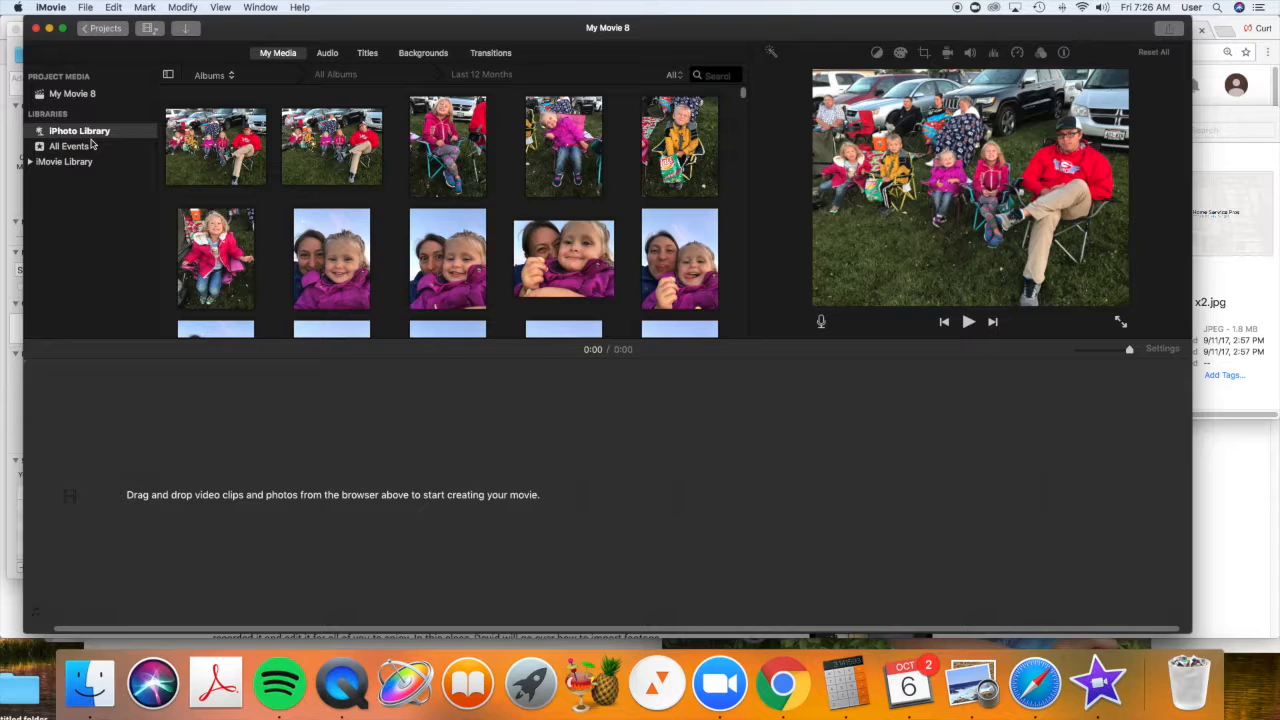
{"action": "mouse_move", "coordinate": [100, 146]}
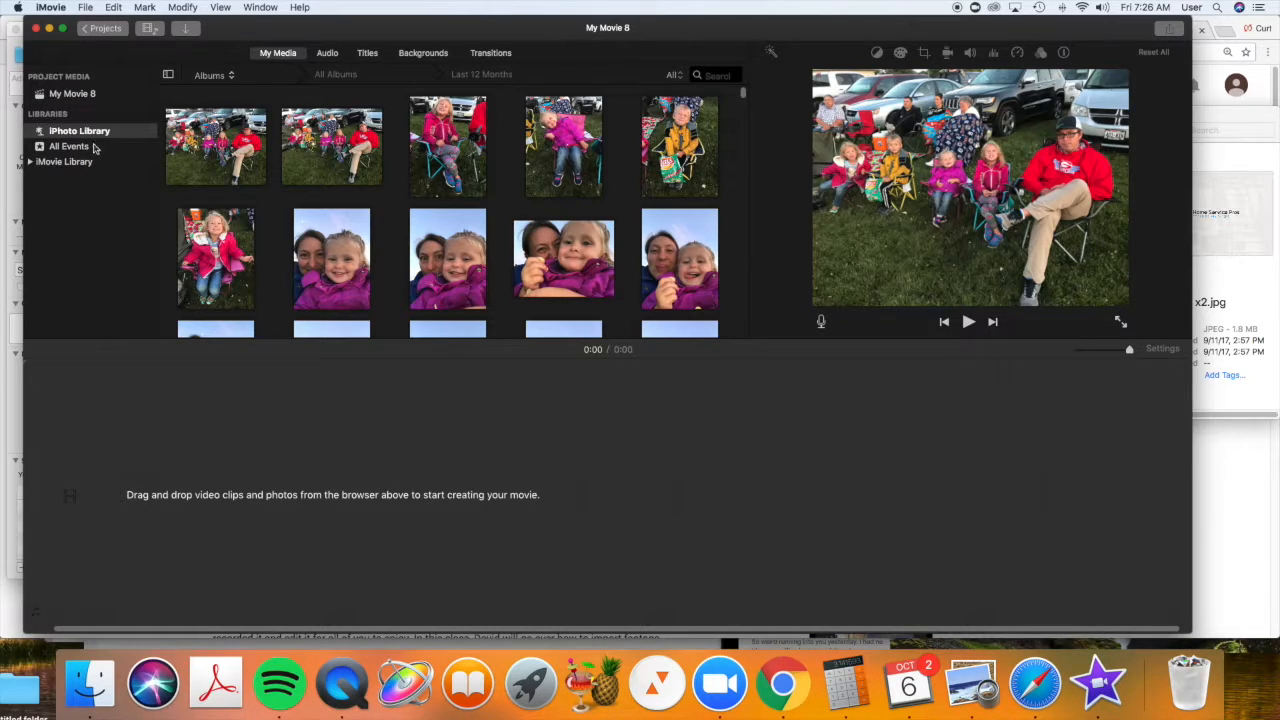
{"action": "mouse_move", "coordinate": [140, 178]}
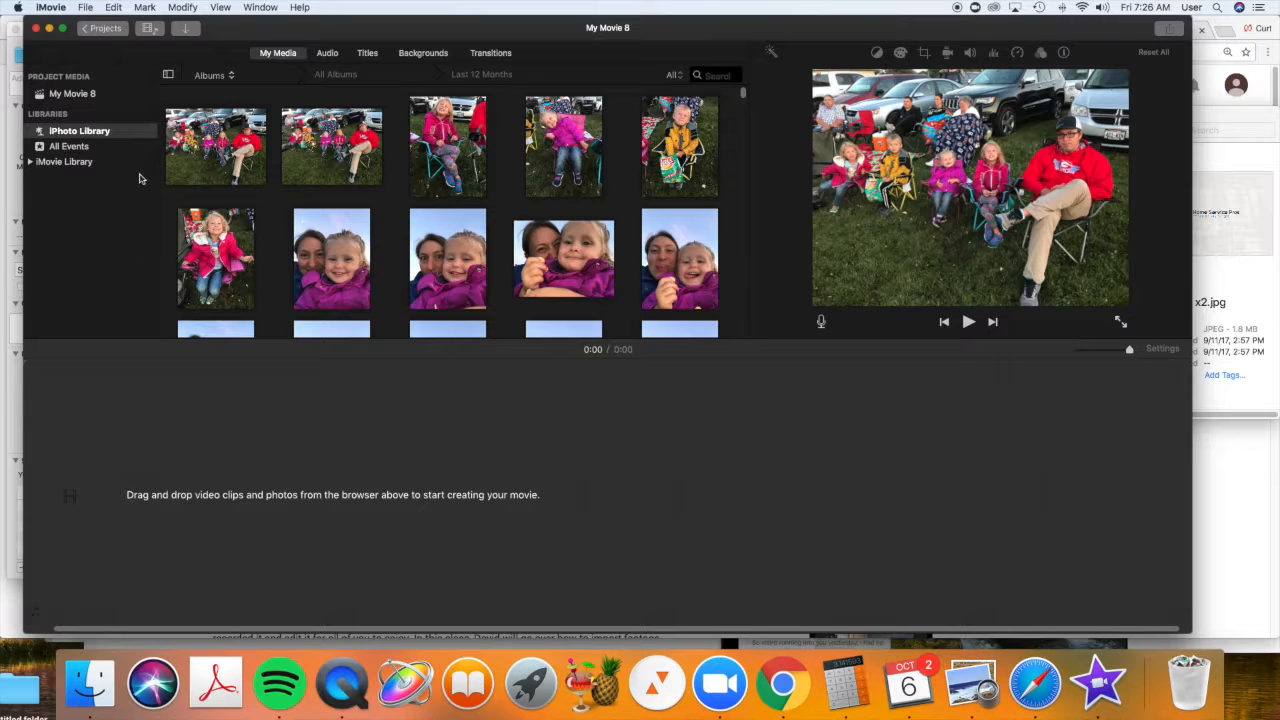
{"action": "mouse_move", "coordinate": [216, 258]}
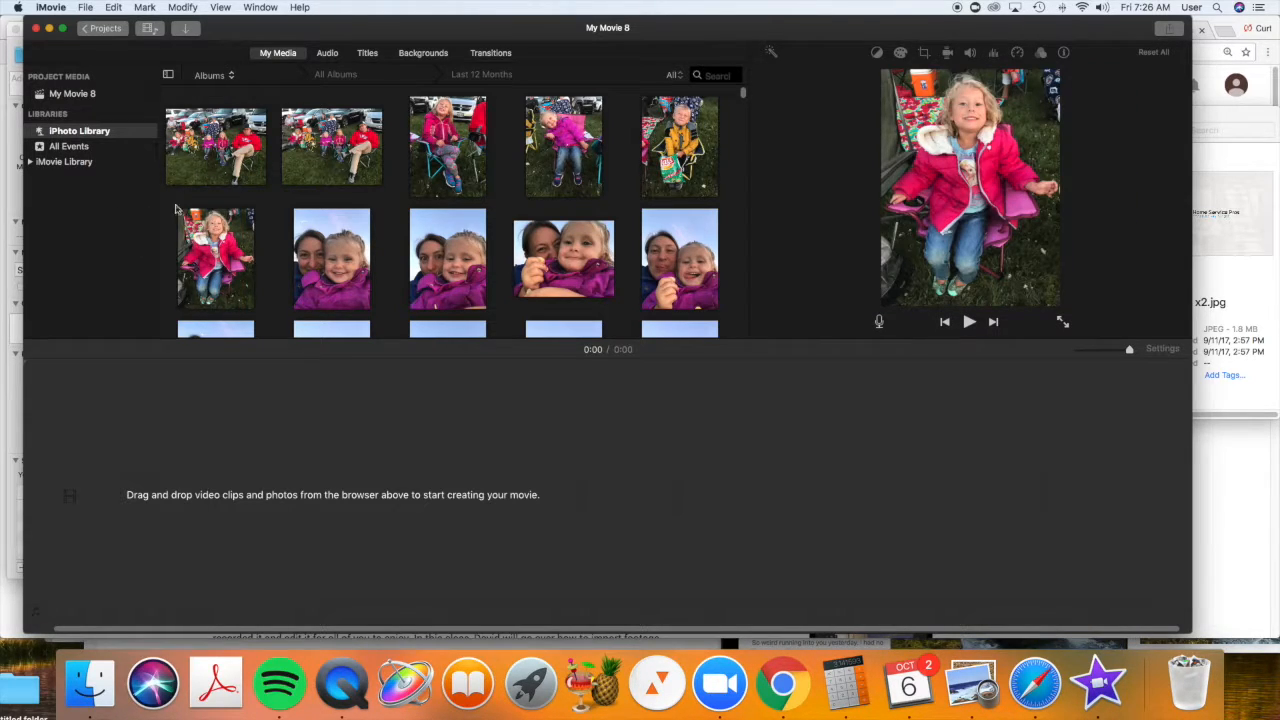
{"action": "mouse_move", "coordinate": [118, 248]}
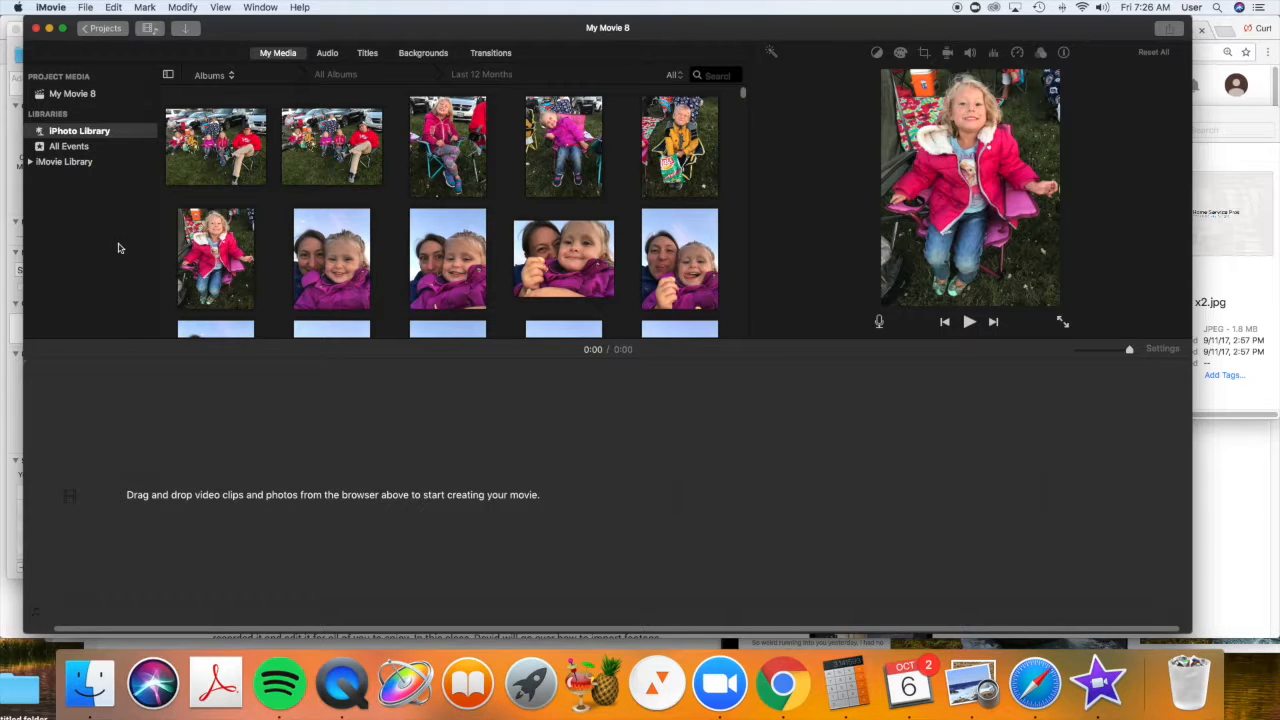
{"action": "mouse_move", "coordinate": [140, 240]}
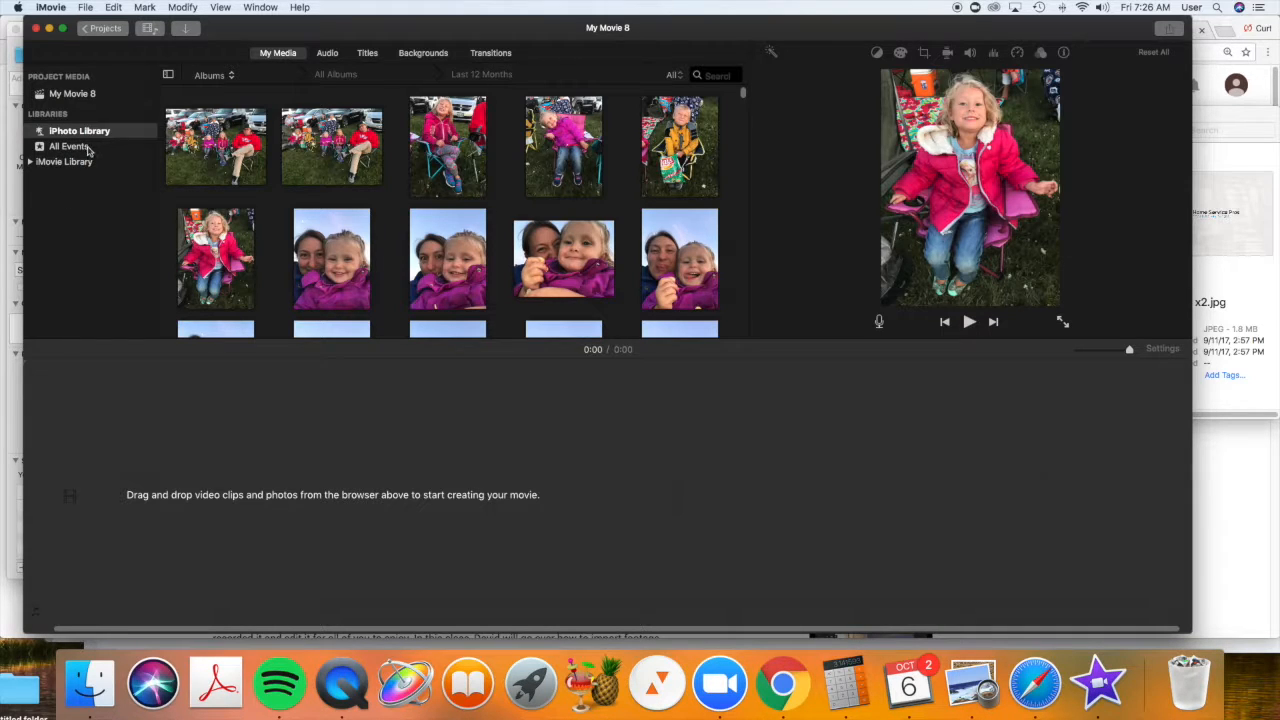
{"action": "left_click", "coordinate": [80, 130]}
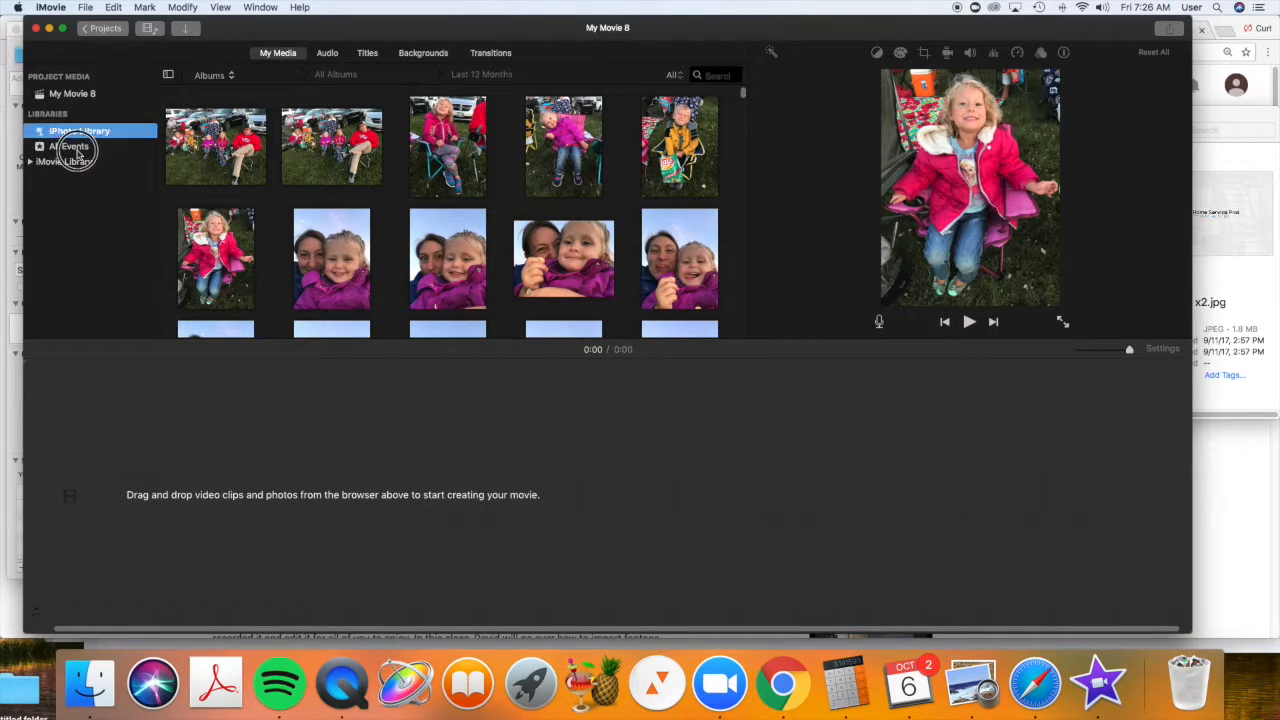
Step: Add a new empty event to the iMovie Library from All Events
{"action": "left_click", "coordinate": [68, 146]}
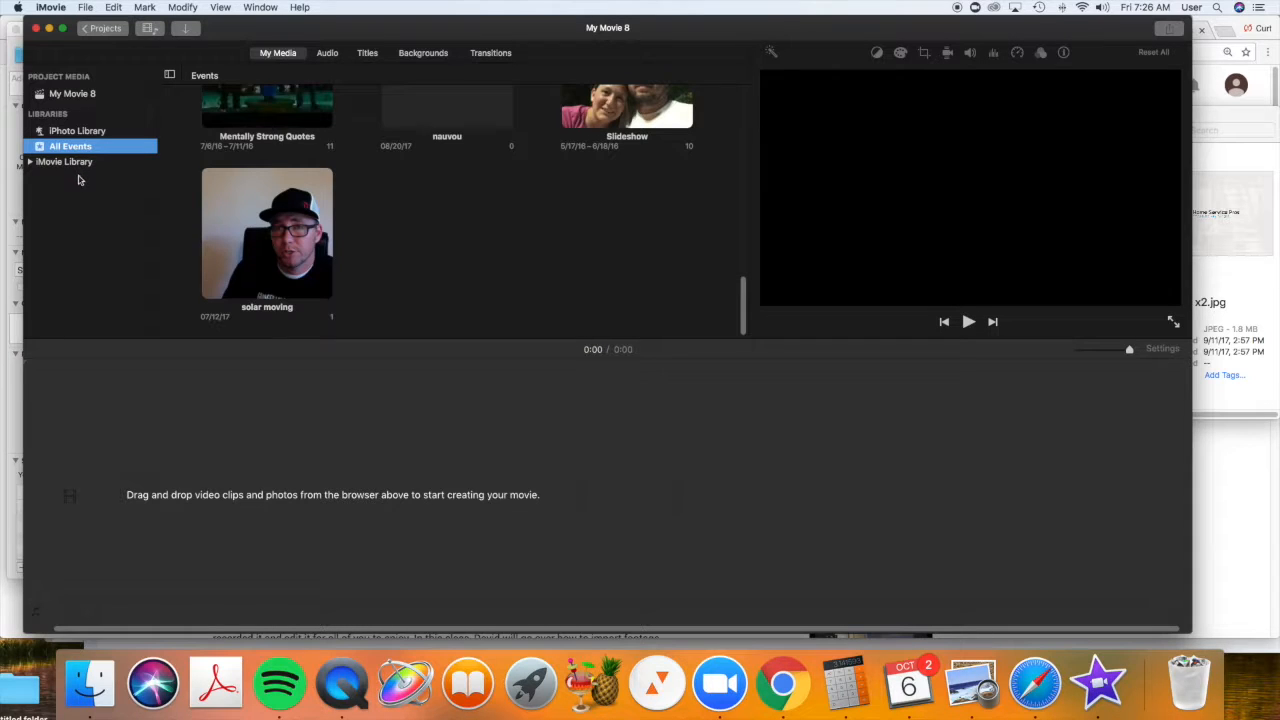
{"action": "mouse_move", "coordinate": [116, 220]}
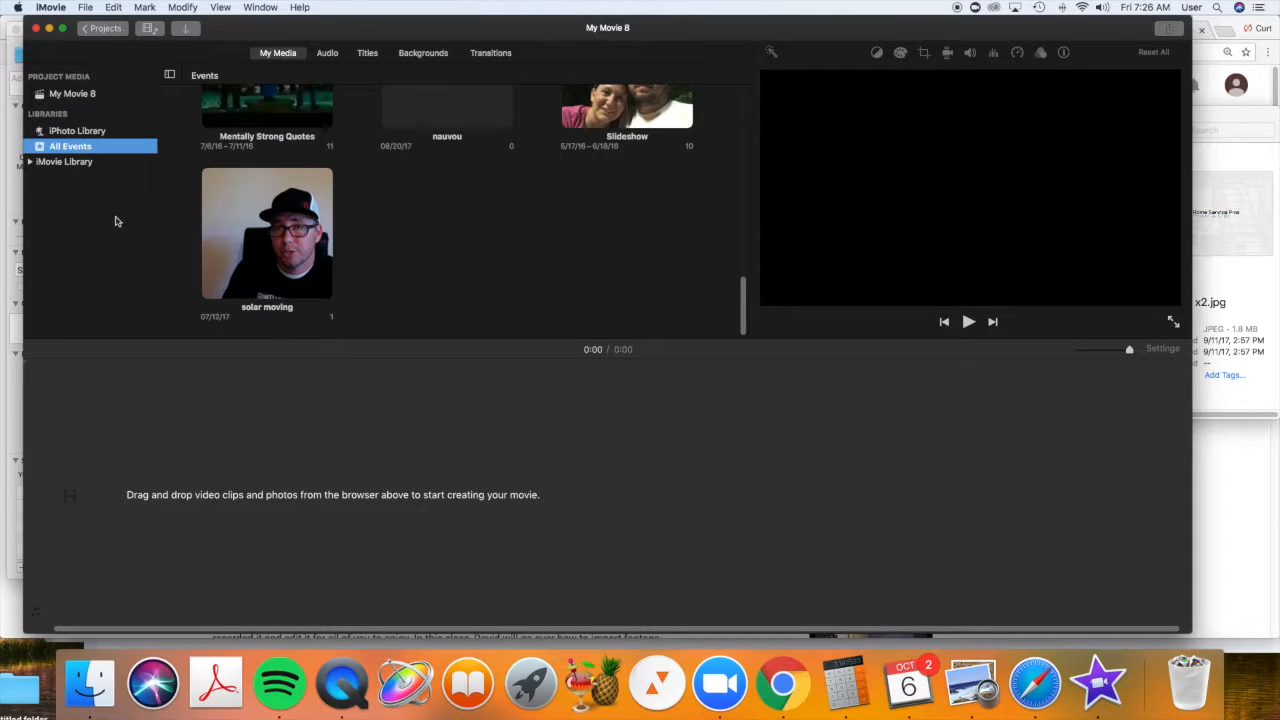
{"action": "mouse_move", "coordinate": [84, 192]}
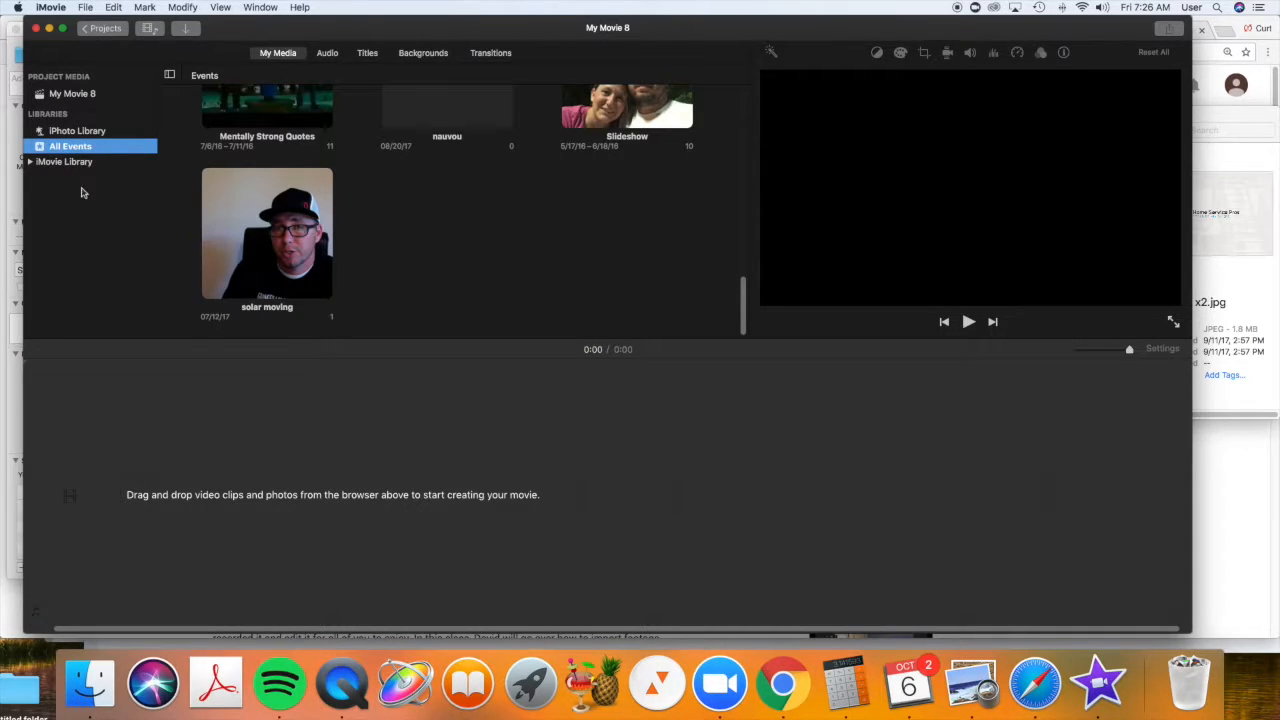
{"action": "mouse_move", "coordinate": [66, 232]}
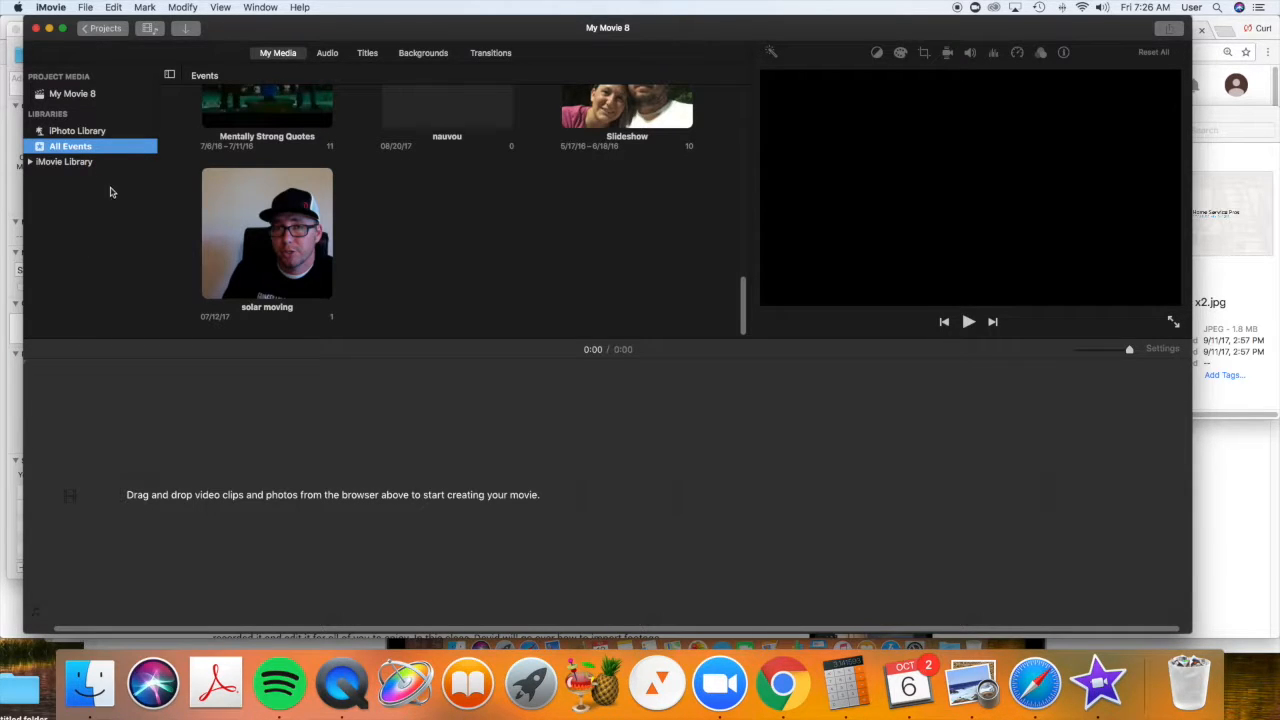
{"action": "mouse_move", "coordinate": [500, 320]}
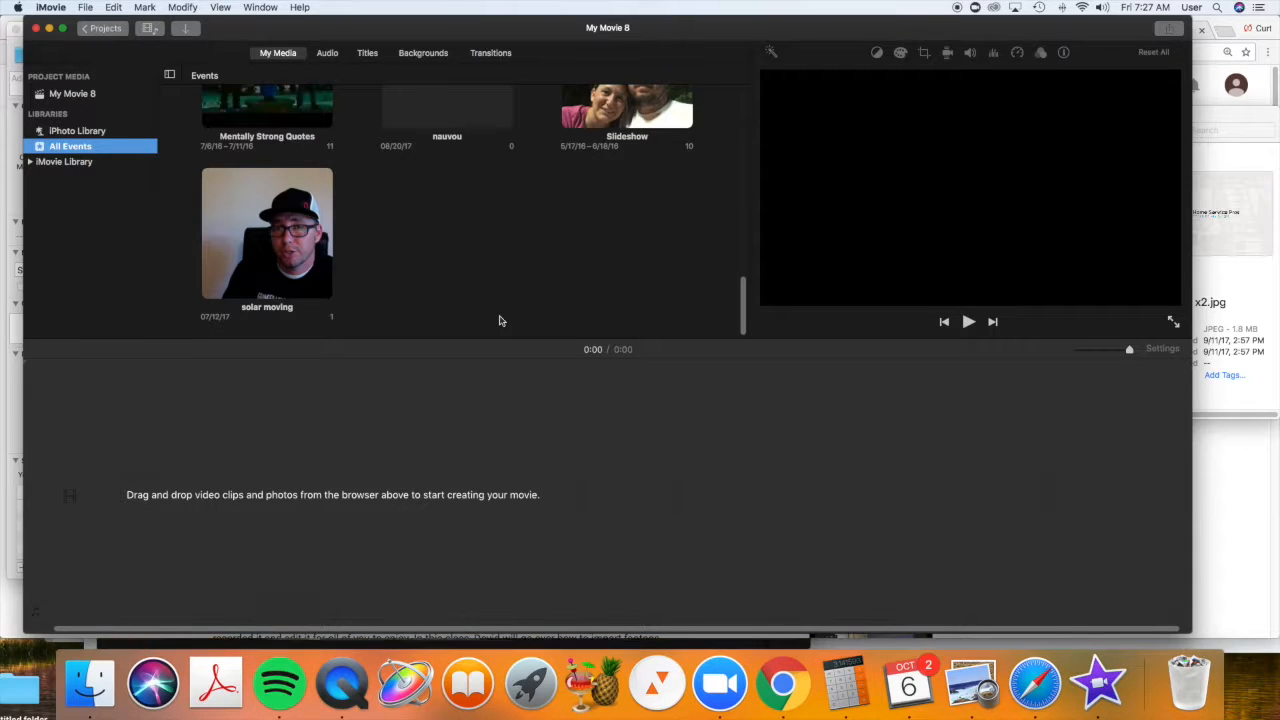
{"action": "mouse_move", "coordinate": [290, 236]}
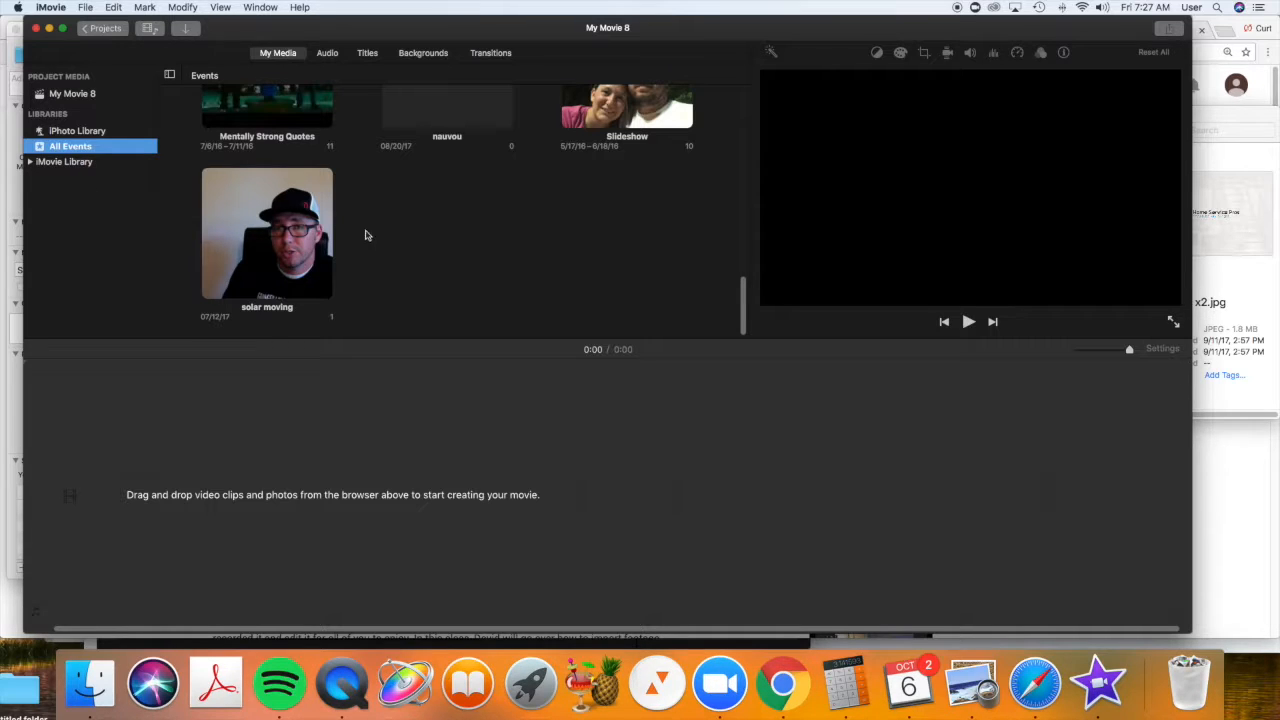
{"action": "mouse_move", "coordinate": [70, 192]}
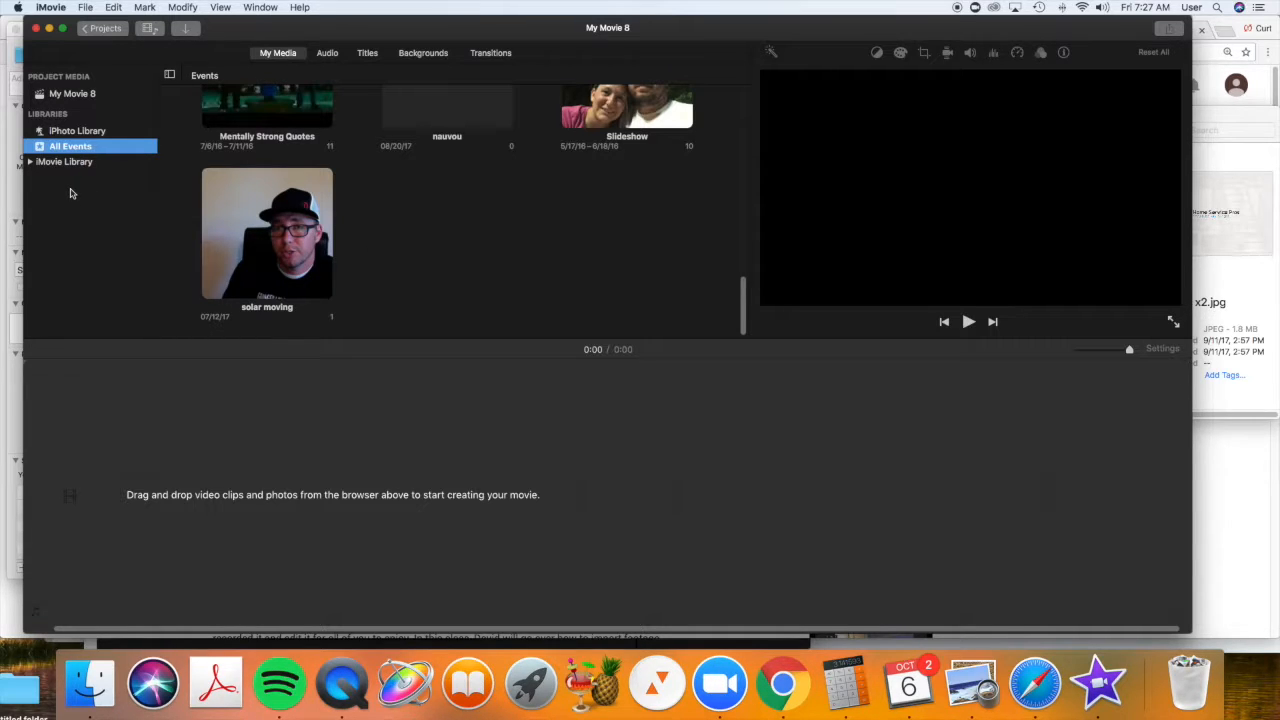
{"action": "mouse_move", "coordinate": [70, 196]}
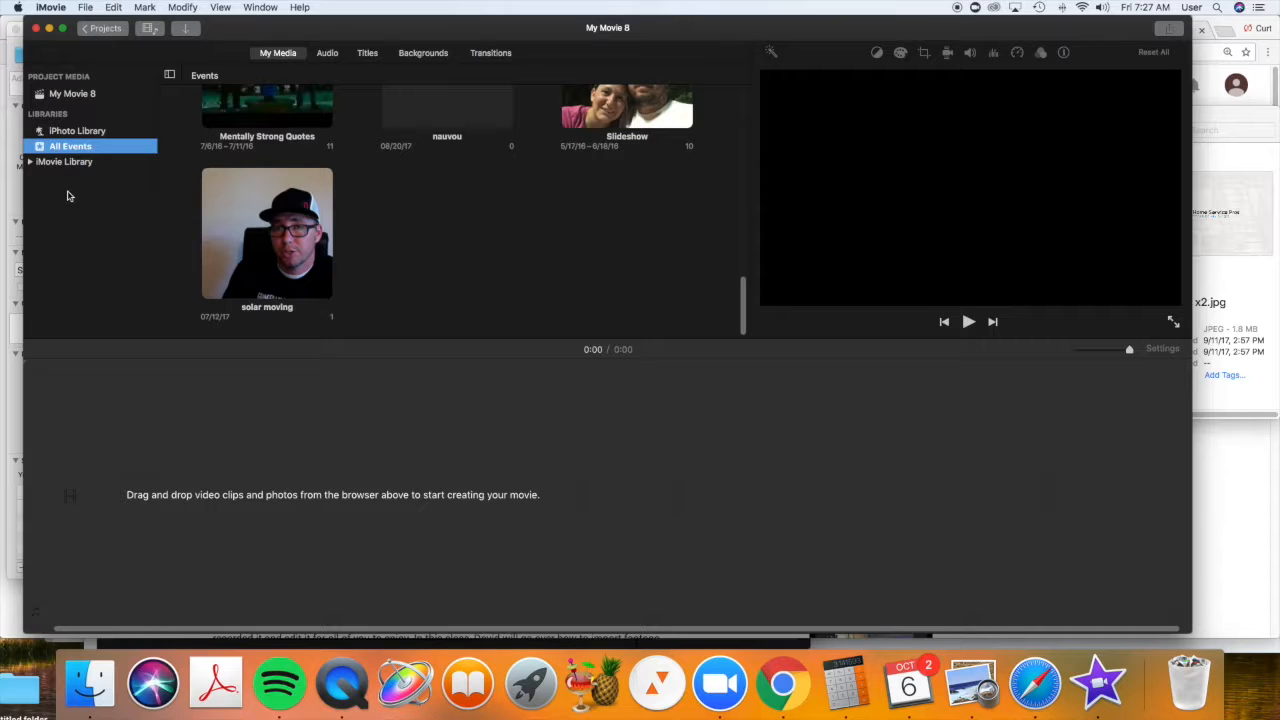
{"action": "right_click", "coordinate": [68, 196]}
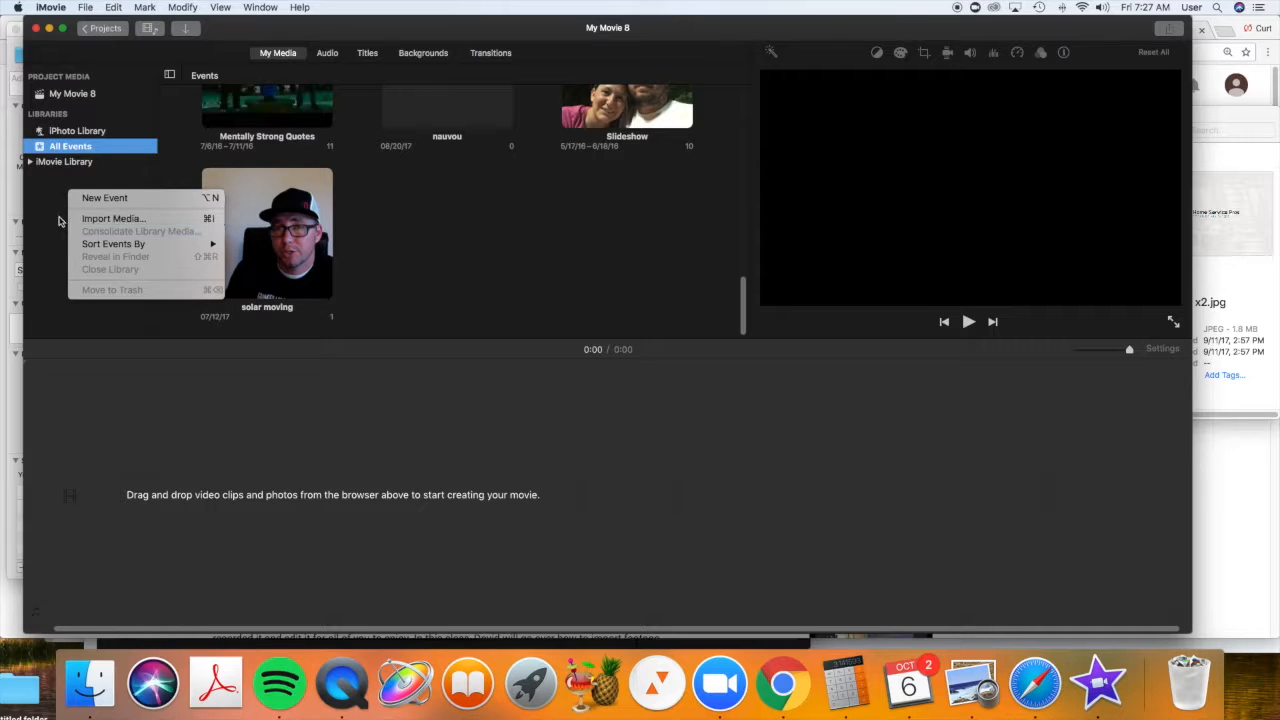
{"action": "mouse_move", "coordinate": [104, 198]}
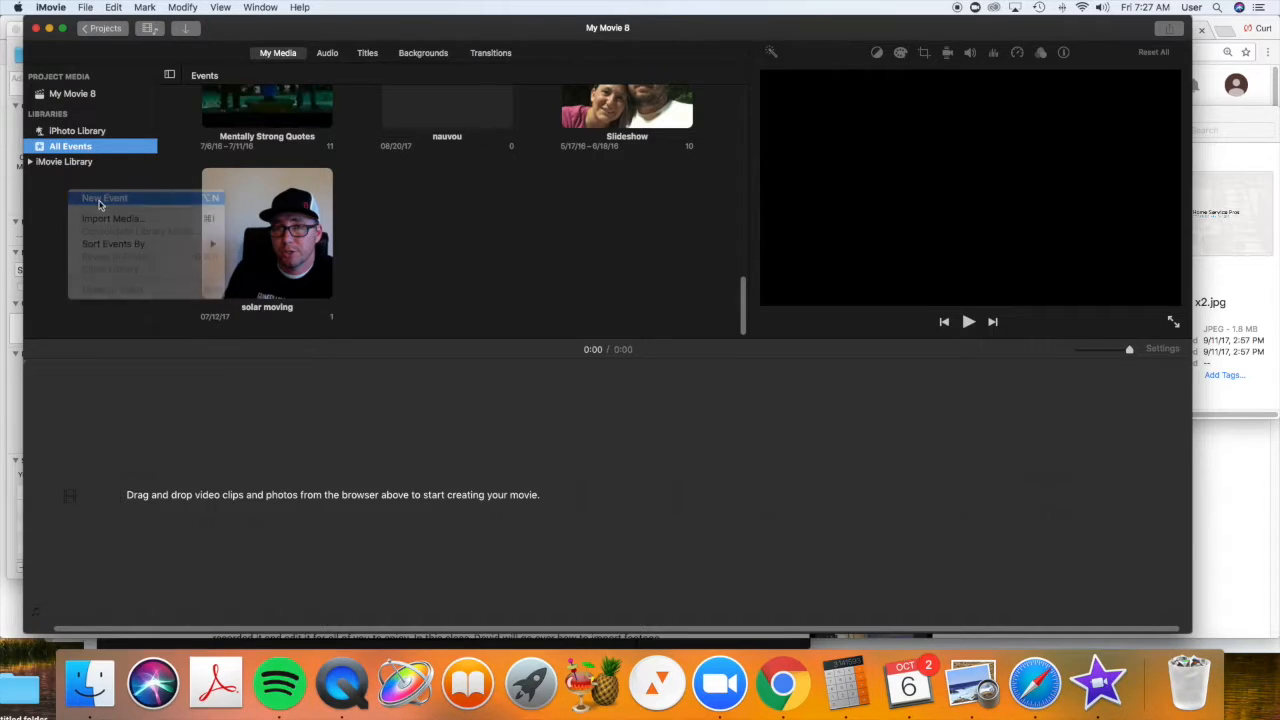
{"action": "left_click", "coordinate": [104, 198]}
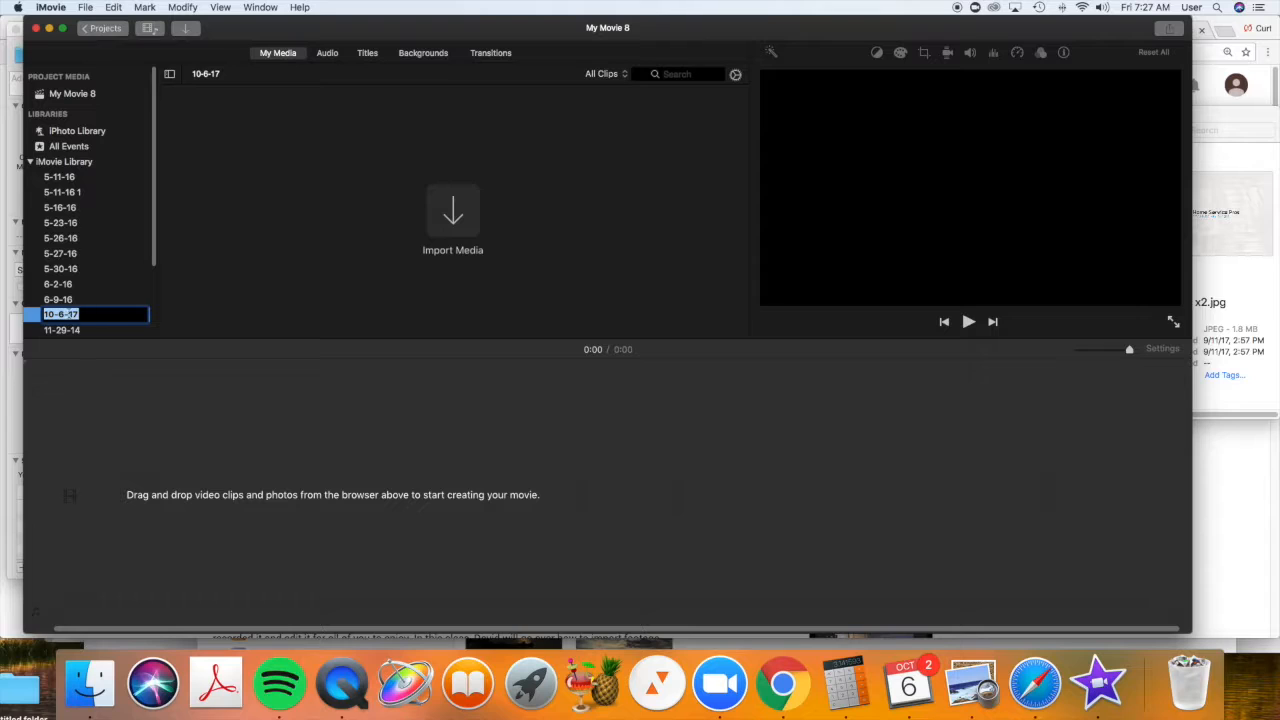
{"action": "mouse_move", "coordinate": [84, 312]}
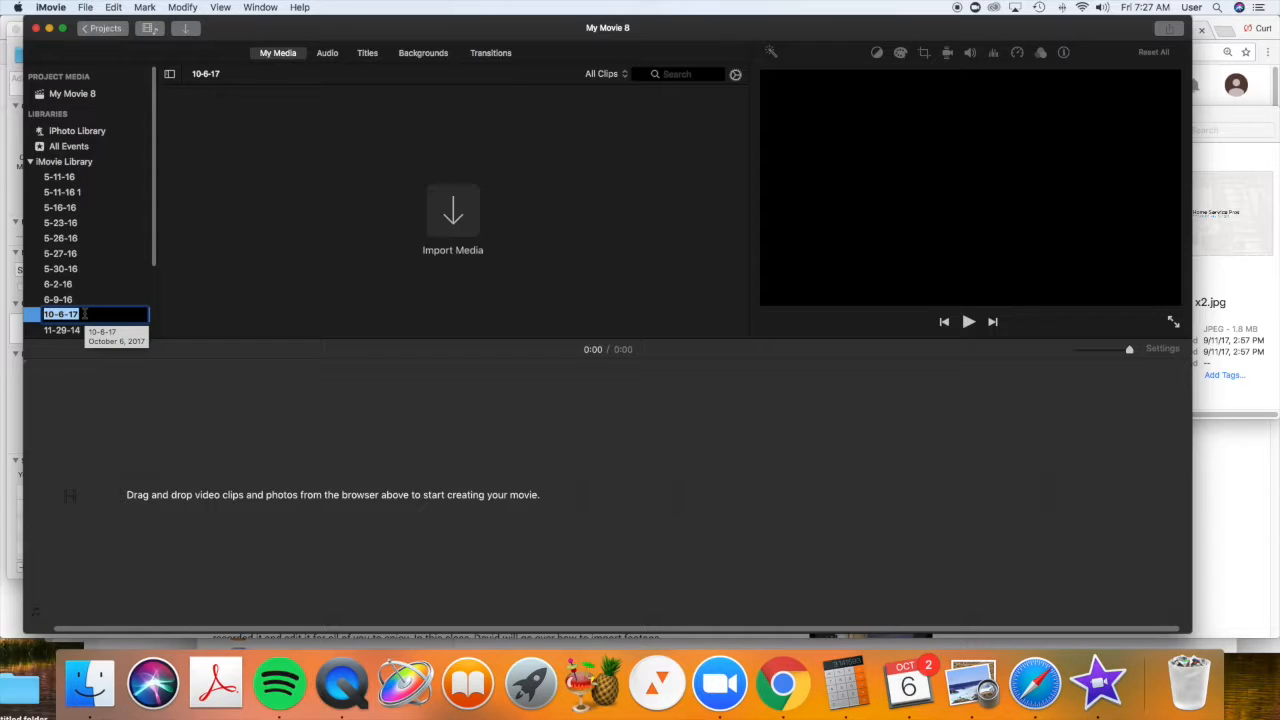
Step: Name the new event 'iMovie Tutorial 1' and open it, still empty
{"action": "type", "text": "iMovie Tutorial 1"}
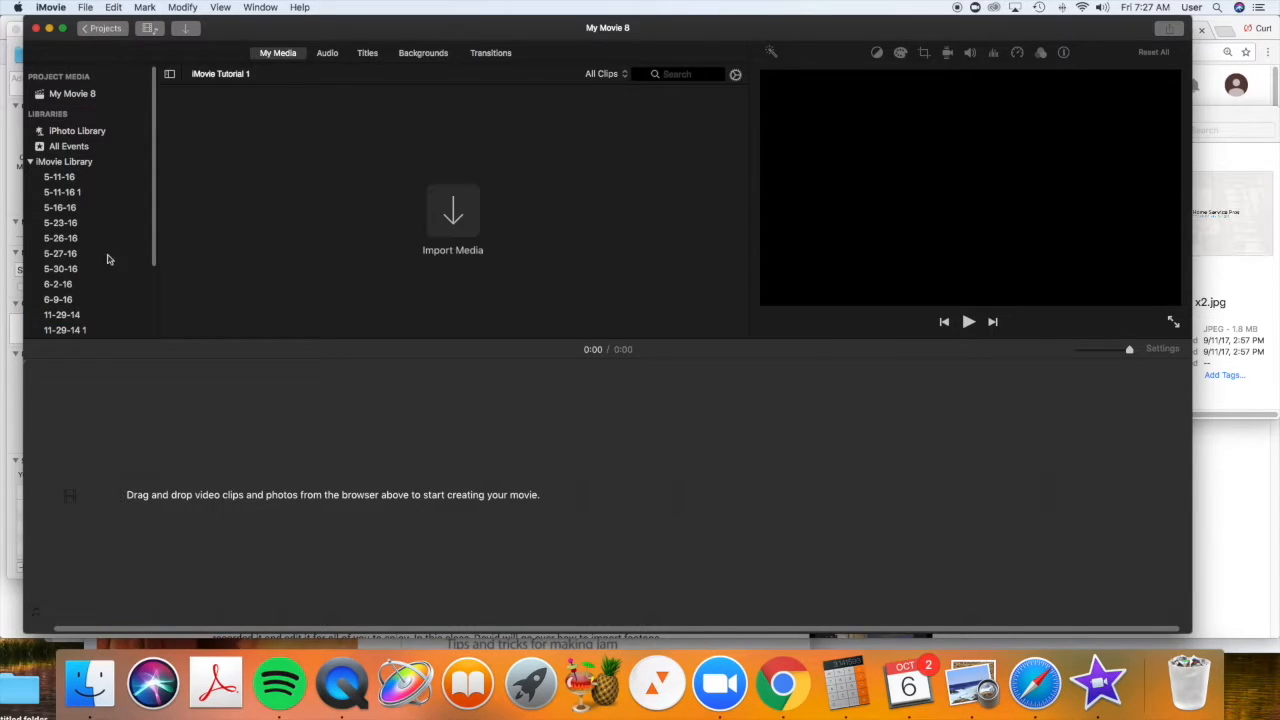
{"action": "left_click", "coordinate": [60, 314]}
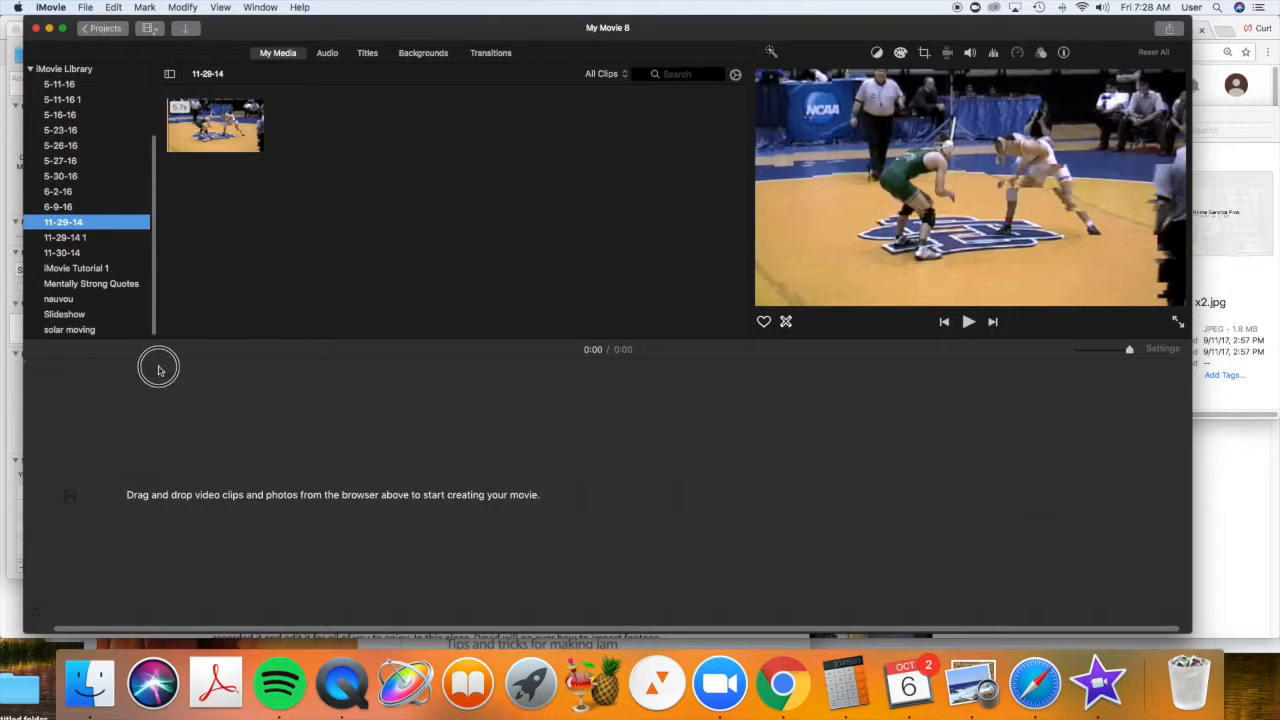
{"action": "left_click", "coordinate": [76, 268]}
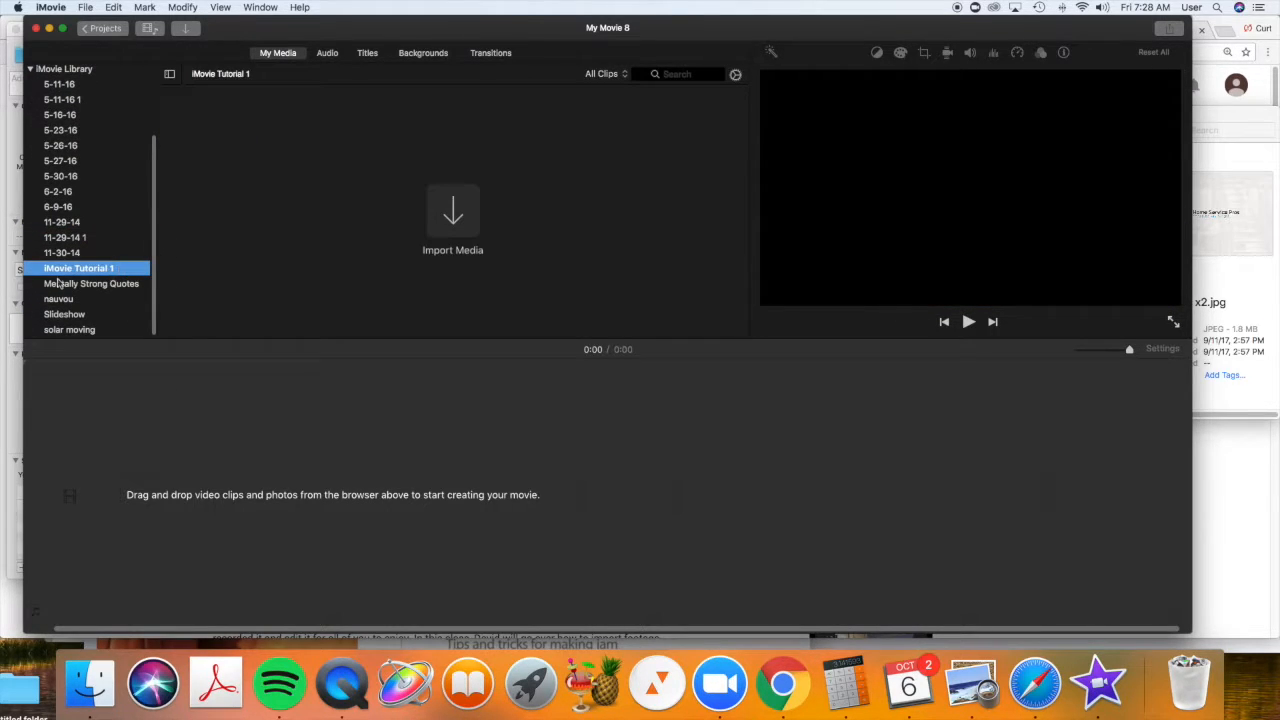
{"action": "mouse_move", "coordinate": [104, 284]}
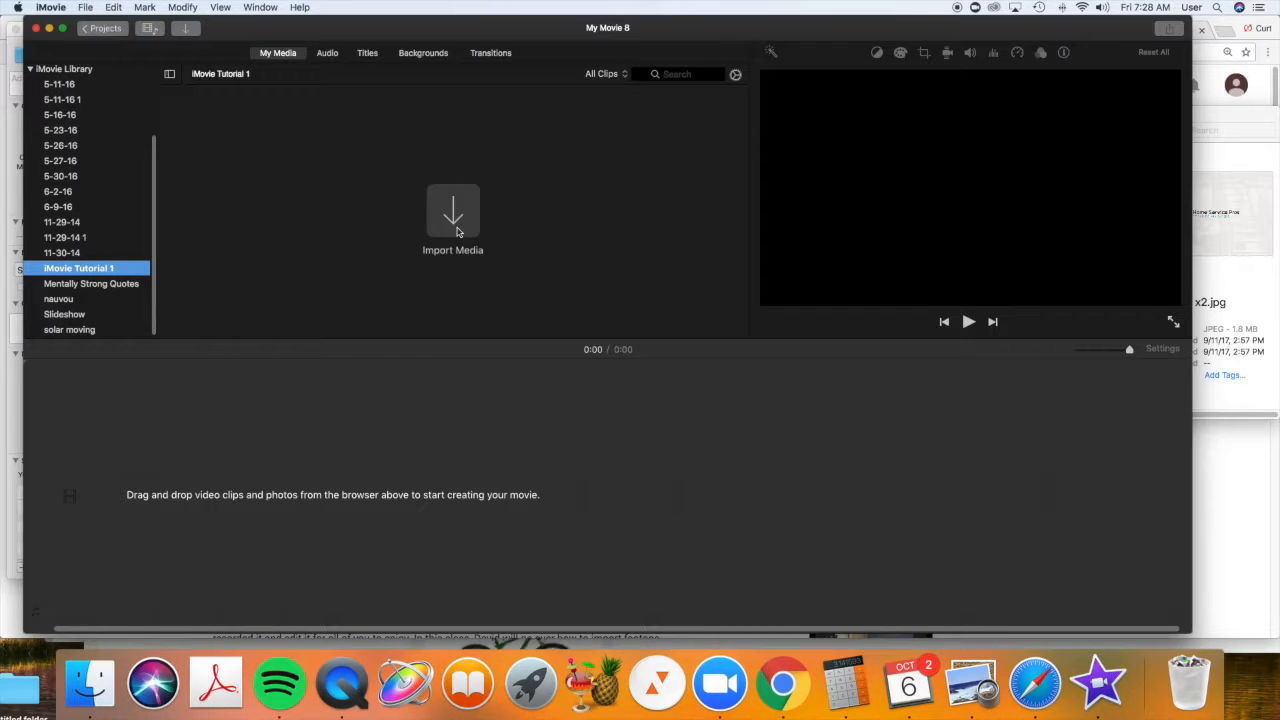
Step: Start Import Media for the event and choose Macintosh HD as the source
{"action": "left_click", "coordinate": [452, 210]}
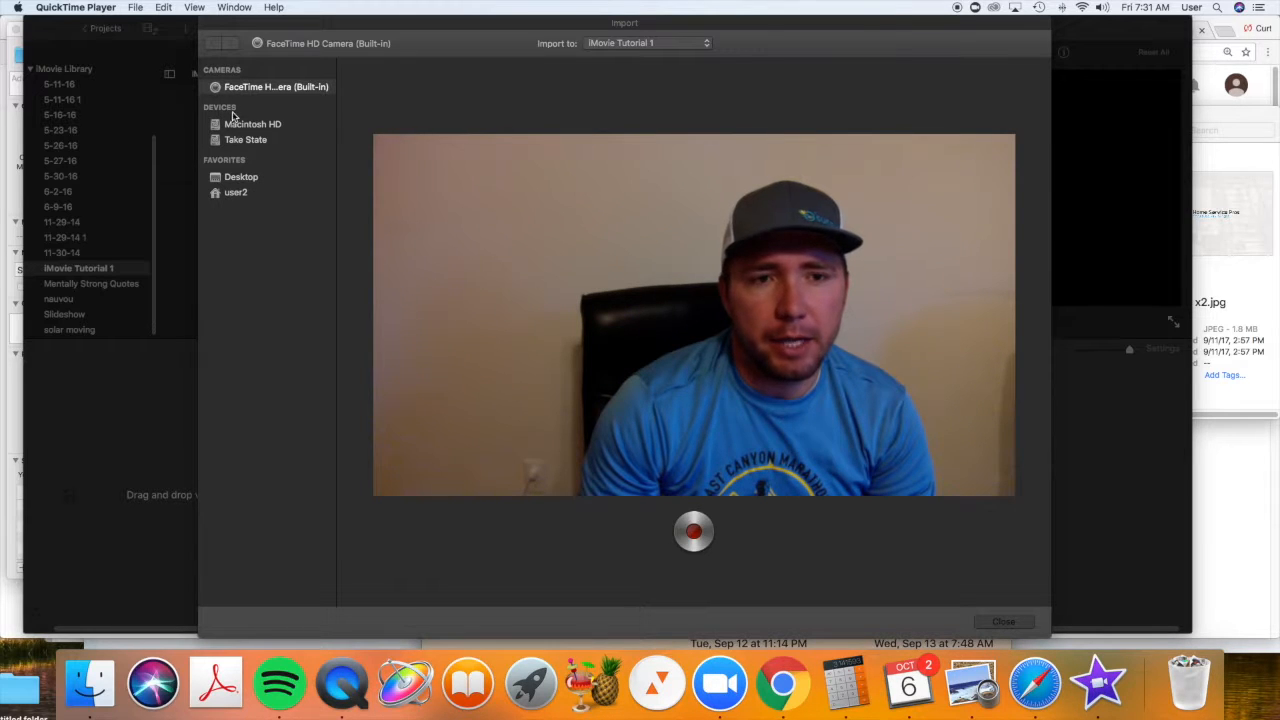
{"action": "mouse_move", "coordinate": [216, 120]}
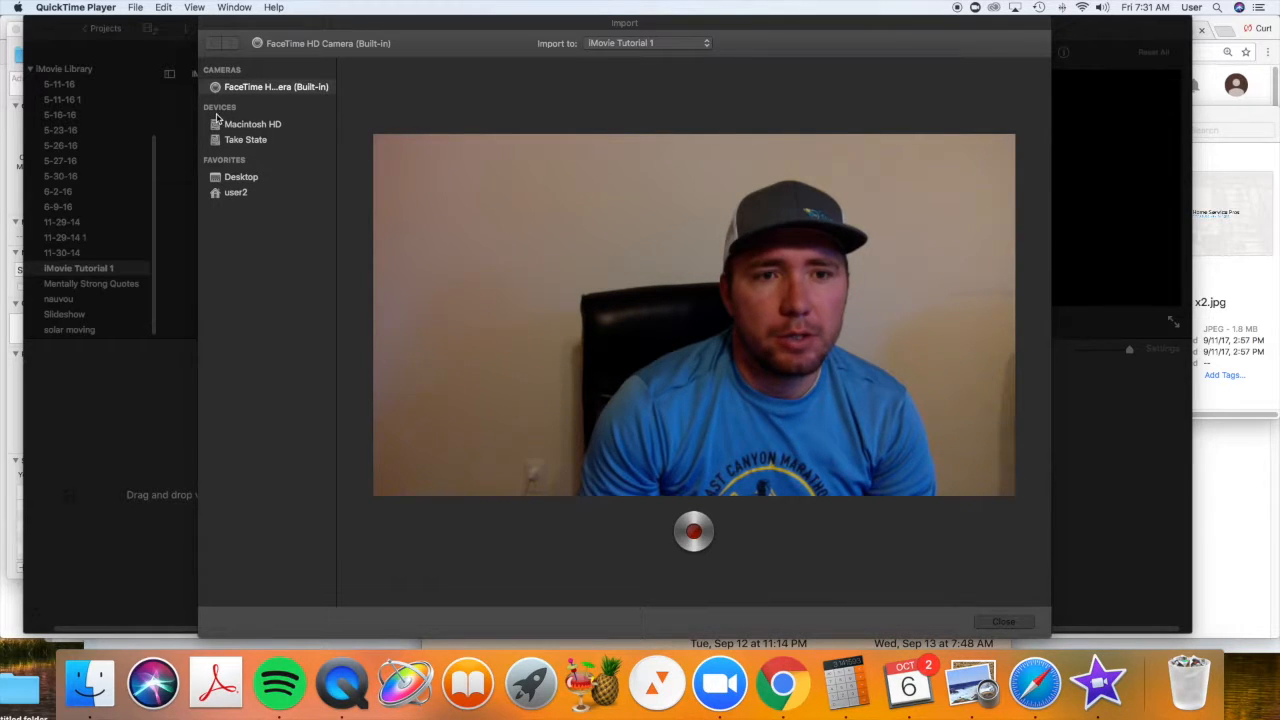
{"action": "left_click", "coordinate": [268, 86]}
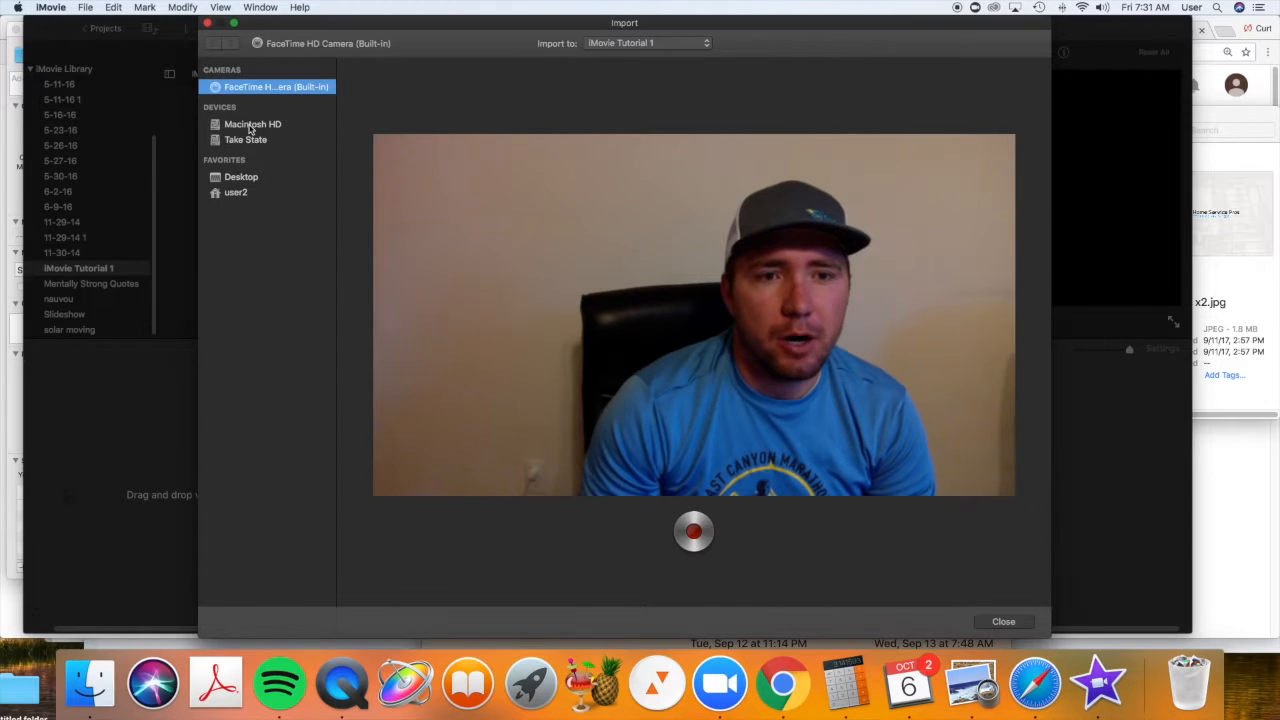
{"action": "left_click", "coordinate": [252, 124]}
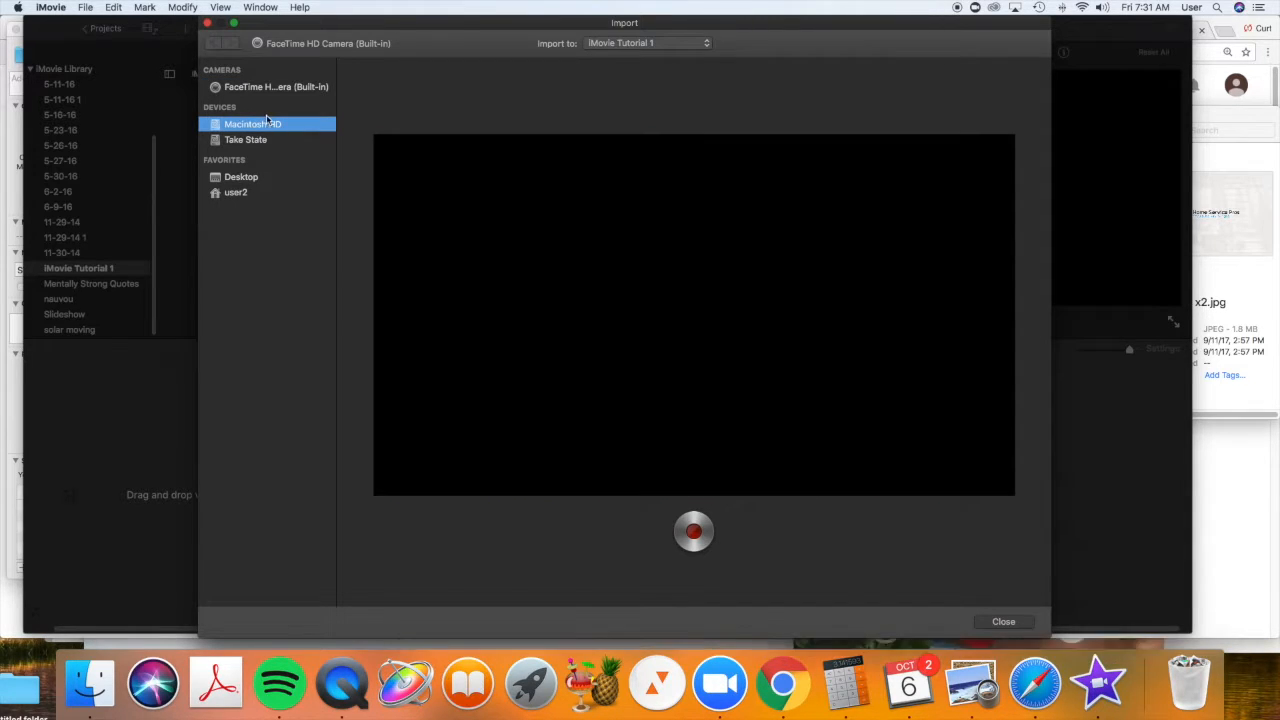
{"action": "left_click", "coordinate": [252, 124]}
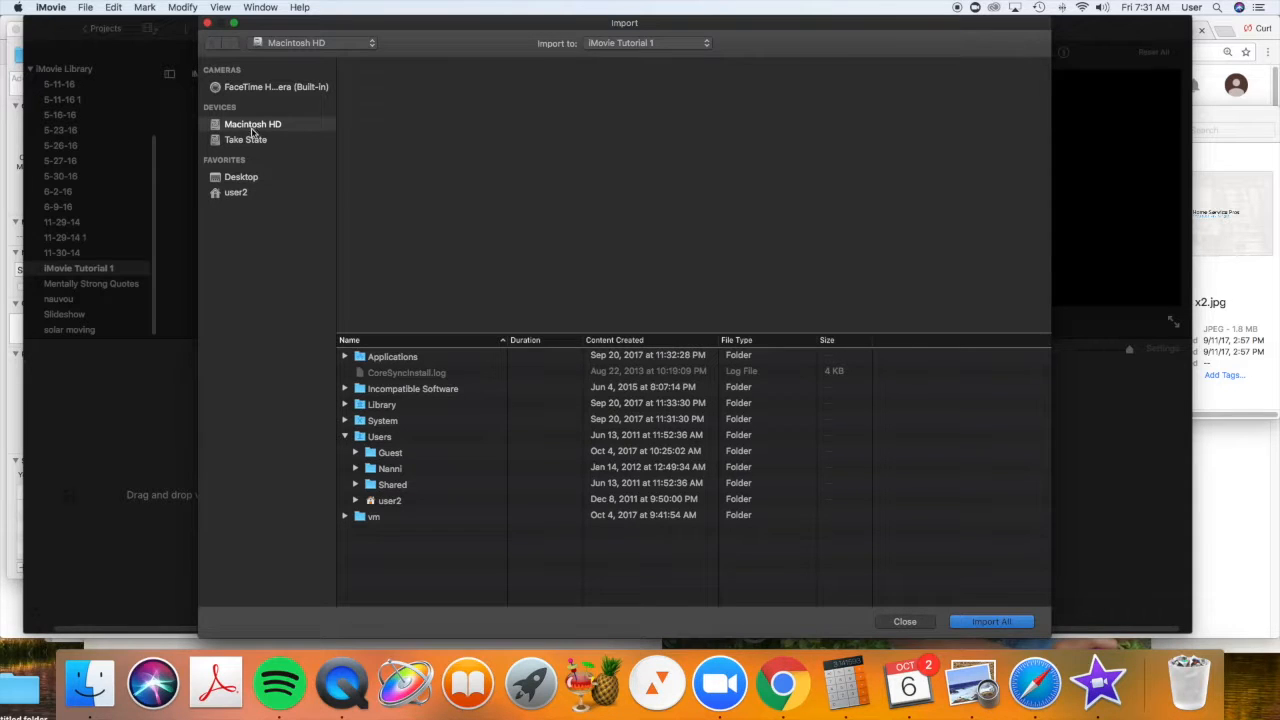
{"action": "mouse_move", "coordinate": [392, 524]}
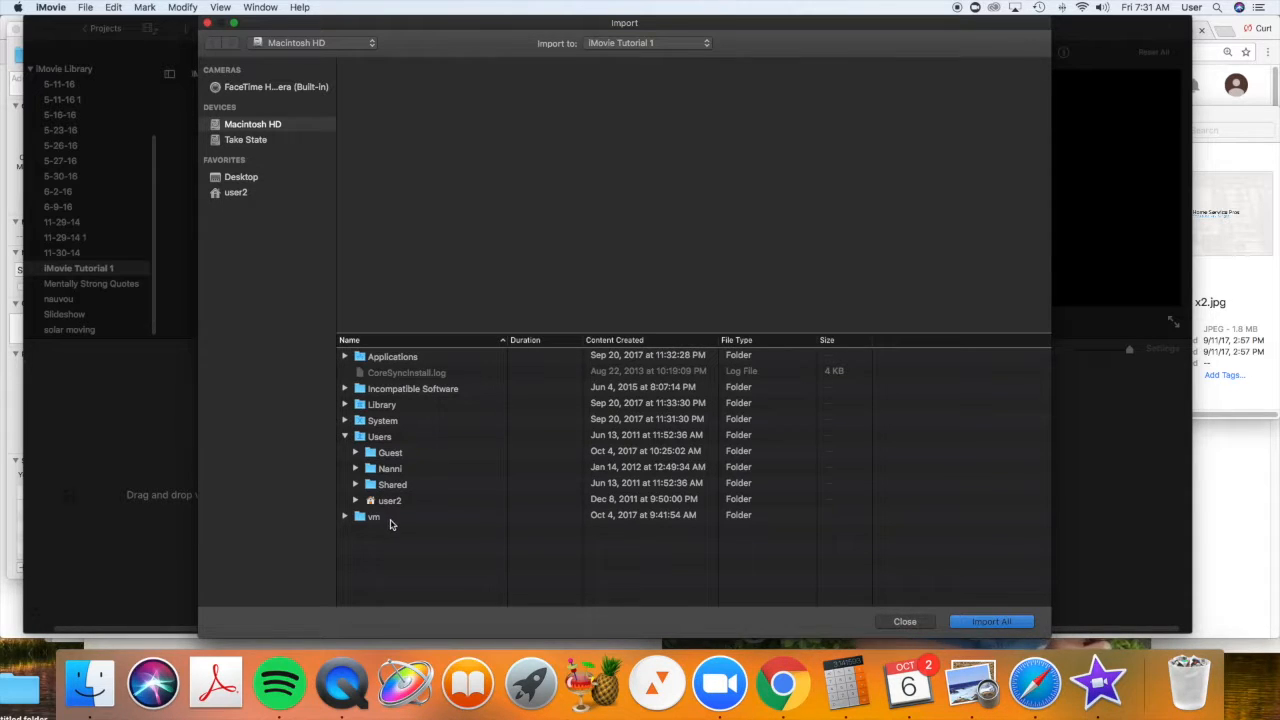
Step: Browse the home and Pictures folders, then close the import window without importing
{"action": "left_click", "coordinate": [388, 500]}
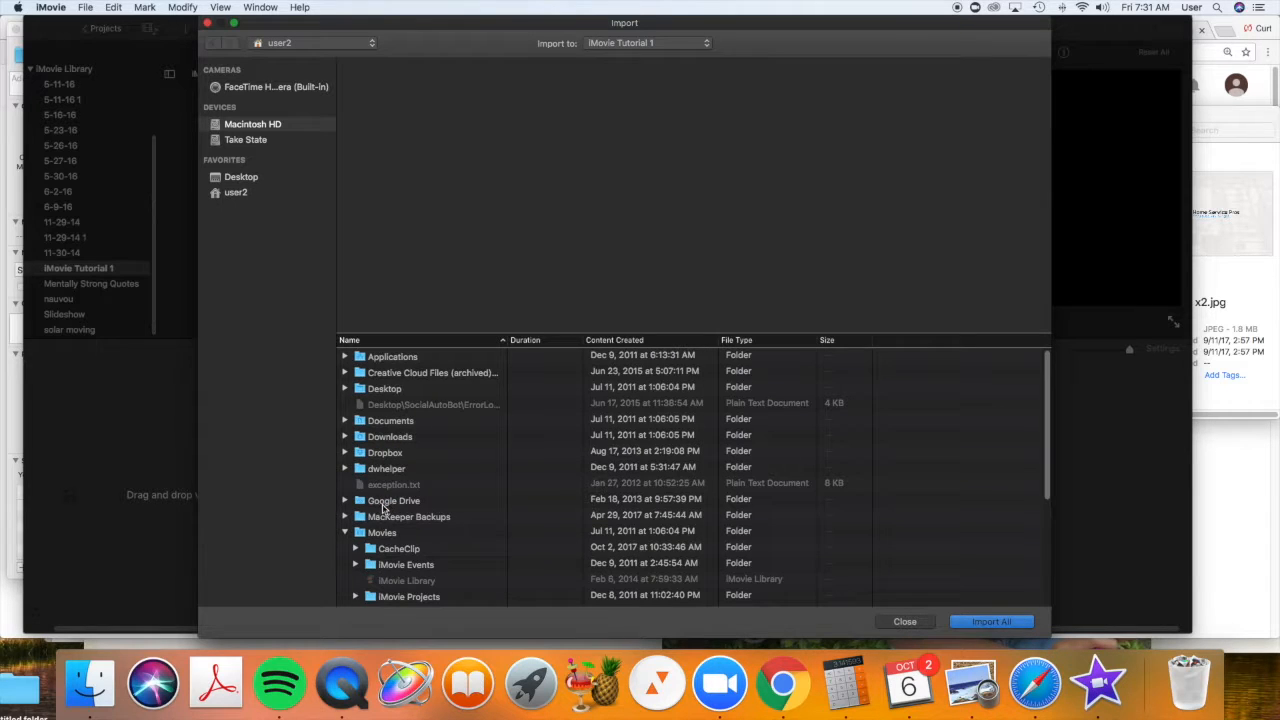
{"action": "mouse_move", "coordinate": [348, 420]}
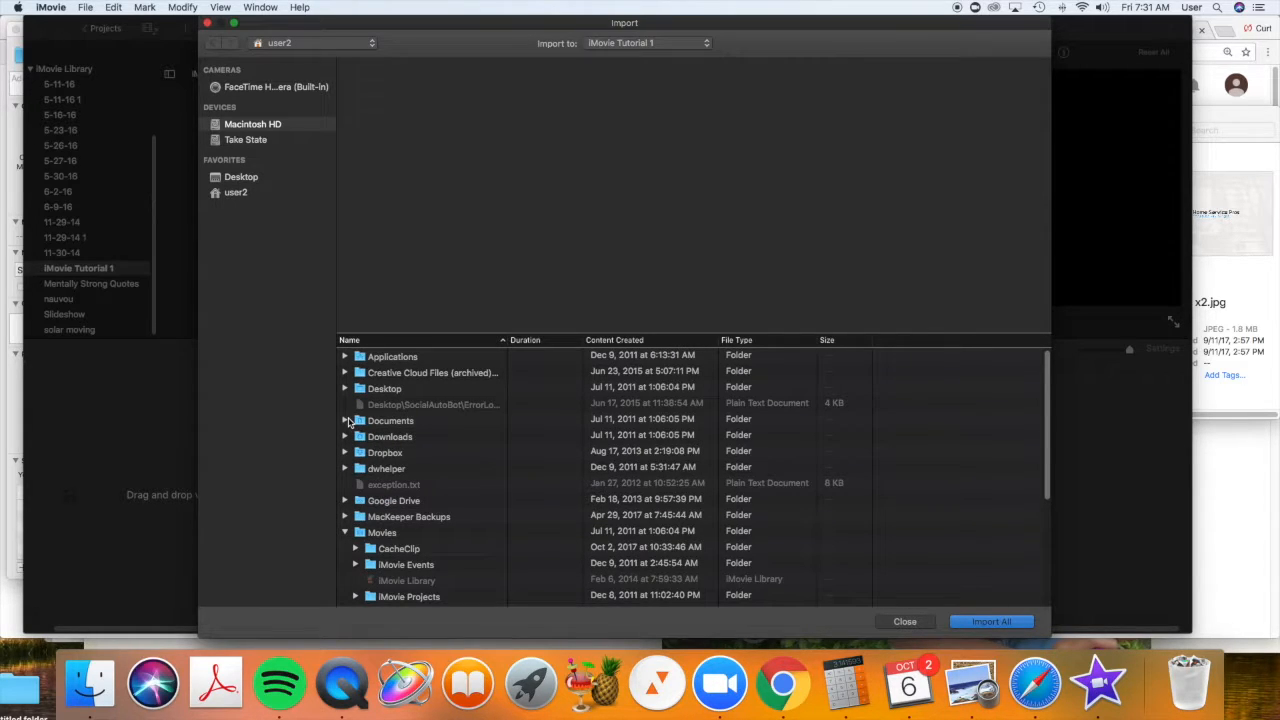
{"action": "scroll", "scroll_direction": "down", "scroll_amount": 3}
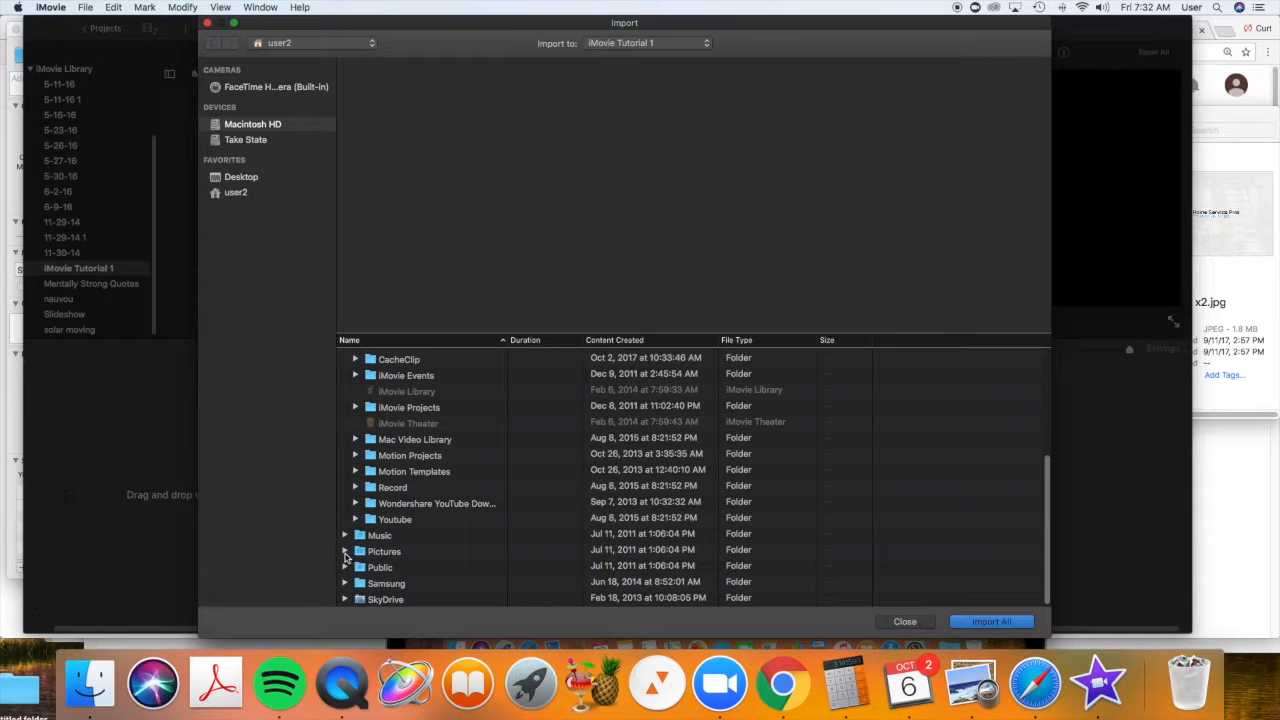
{"action": "left_click", "coordinate": [344, 552]}
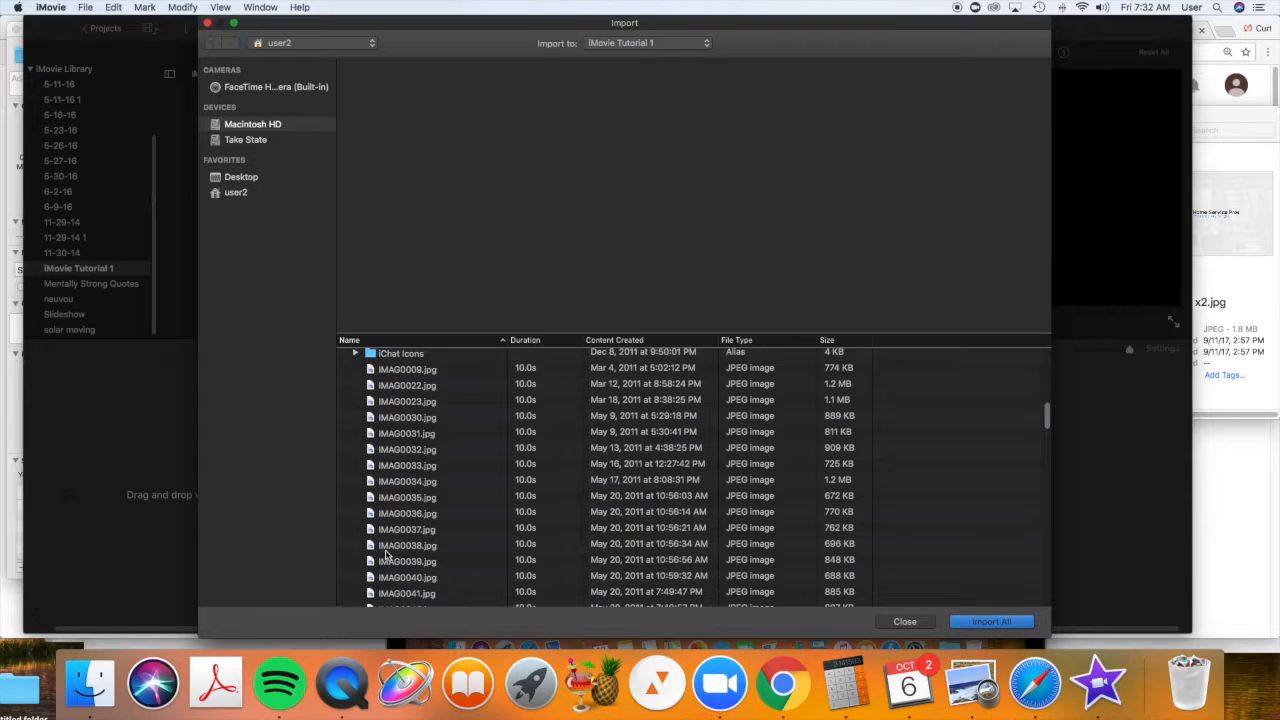
{"action": "scroll", "scroll_direction": "down", "scroll_amount": 3}
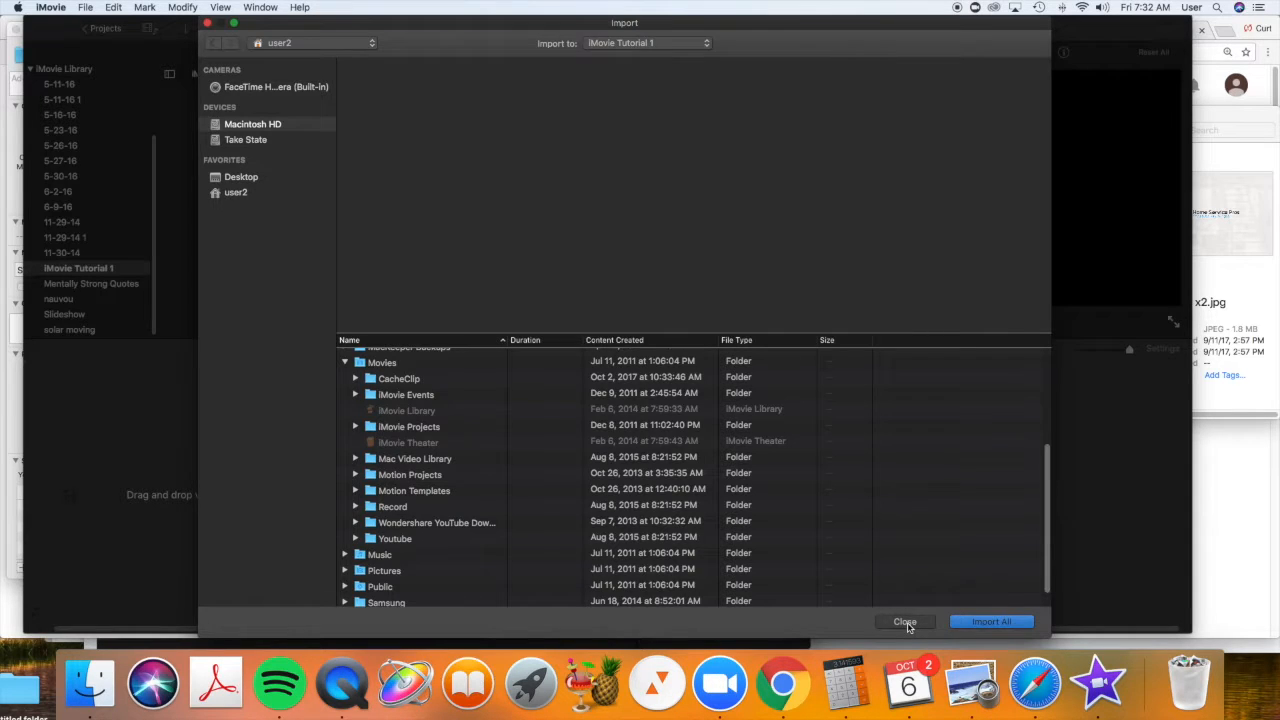
{"action": "left_click", "coordinate": [904, 622]}
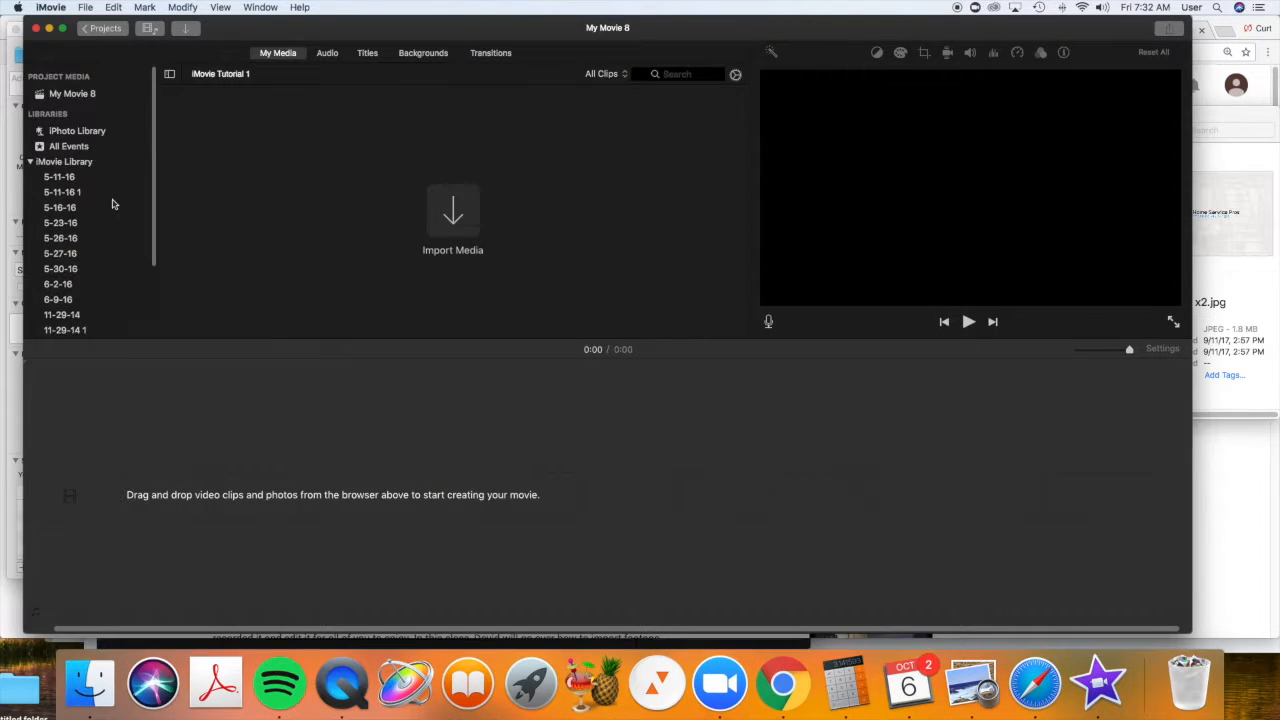
Step: Browse the iPhoto Library photos, then return to the iMovie Tutorial 1 event
{"action": "left_click", "coordinate": [74, 130]}
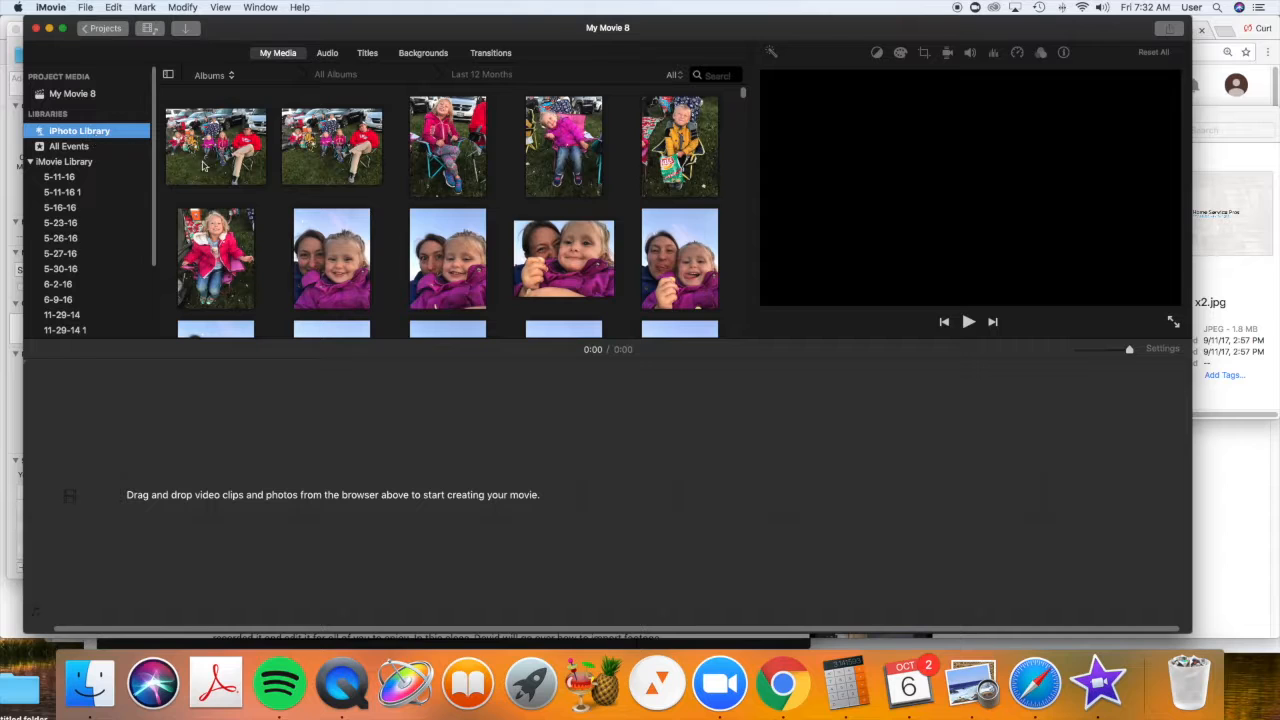
{"action": "scroll", "scroll_direction": "down", "scroll_amount": 3}
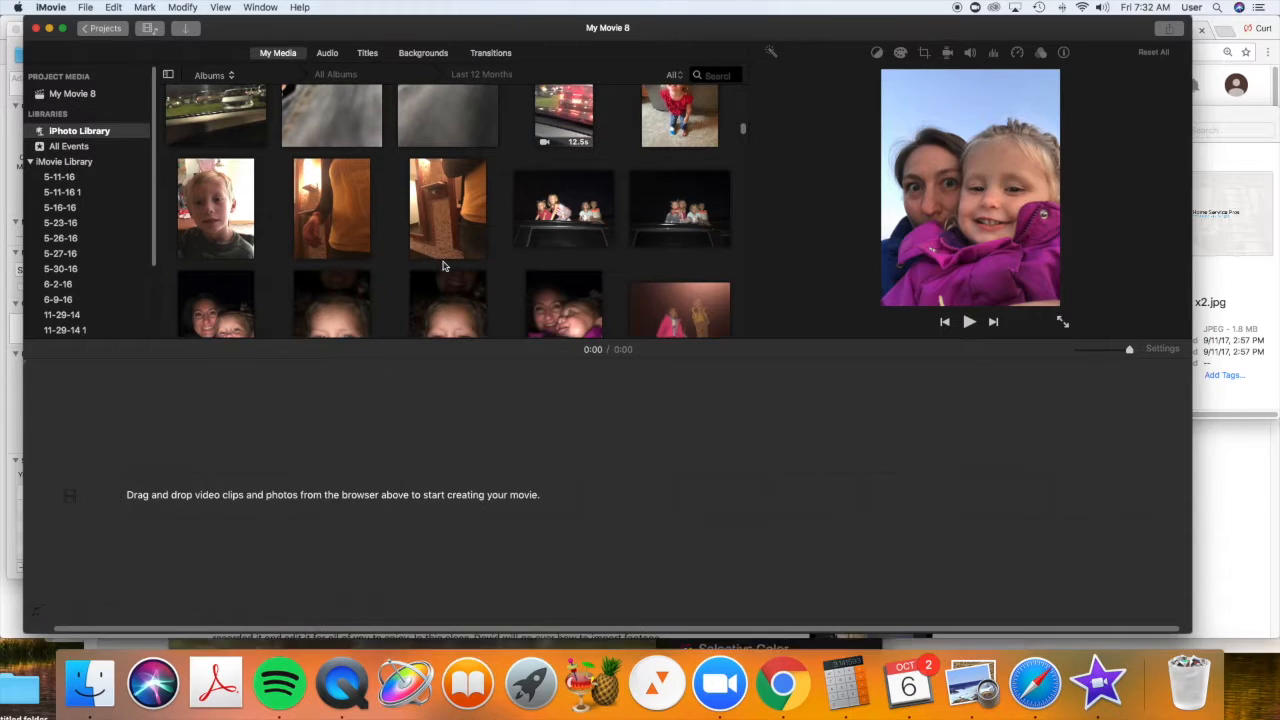
{"action": "mouse_move", "coordinate": [298, 258]}
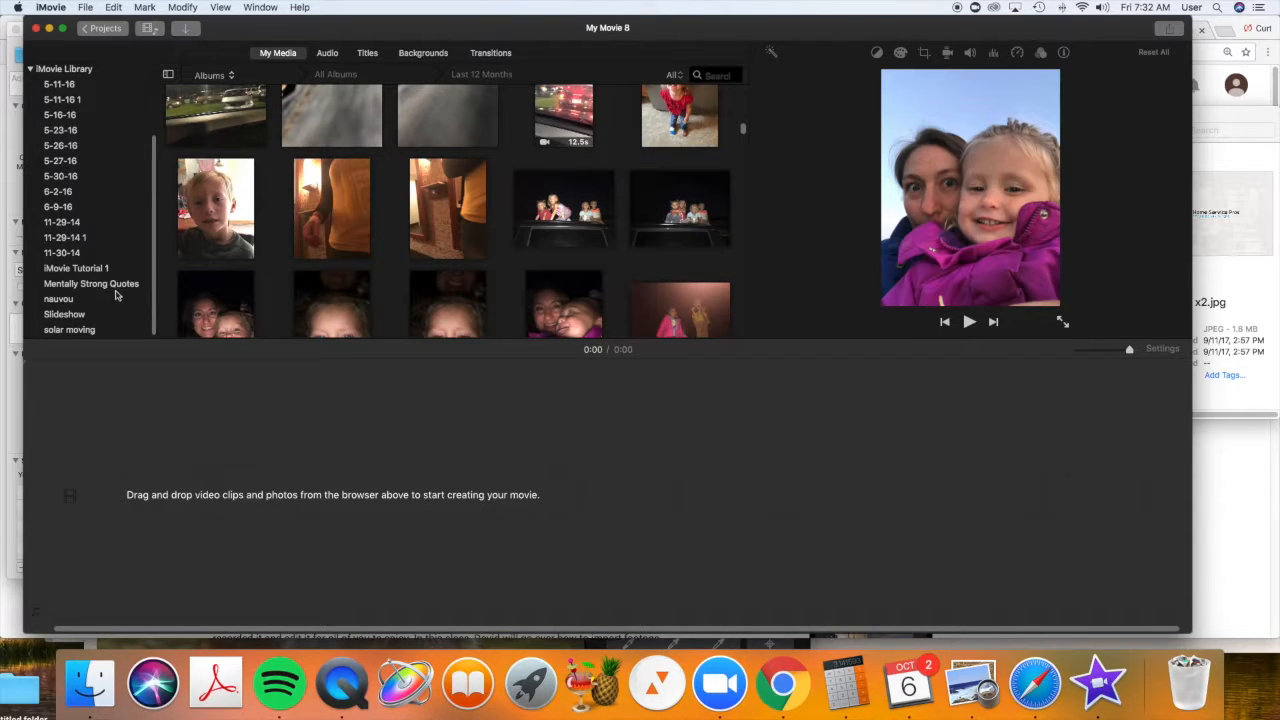
{"action": "mouse_move", "coordinate": [88, 252]}
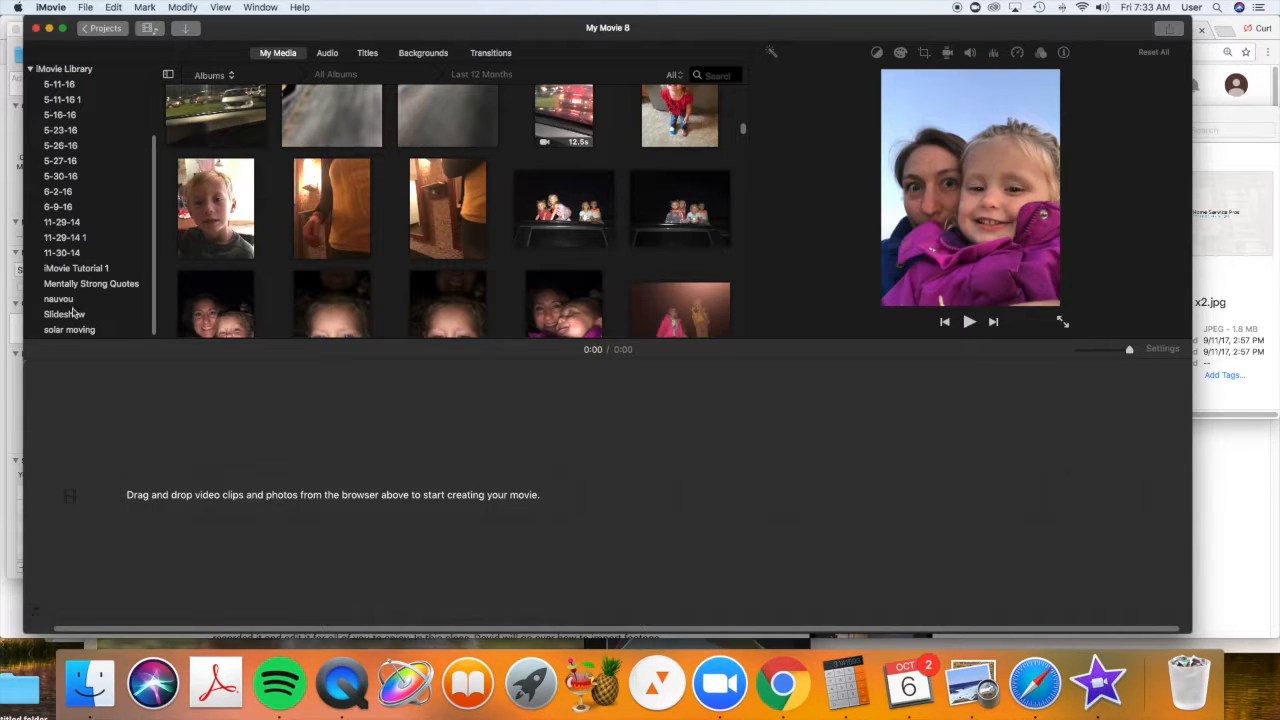
{"action": "left_click", "coordinate": [78, 268]}
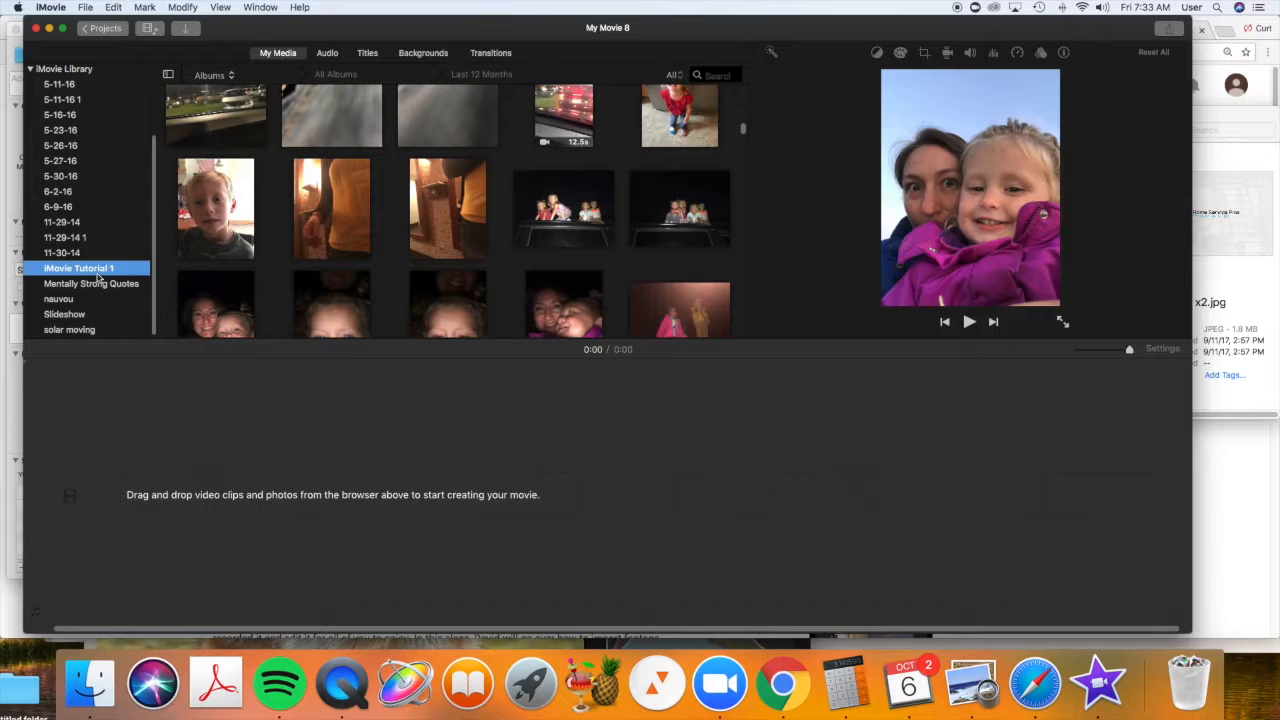
Step: Bring Finder forward and close the leftover folder info window before dragging the clips
{"action": "left_click", "coordinate": [80, 268]}
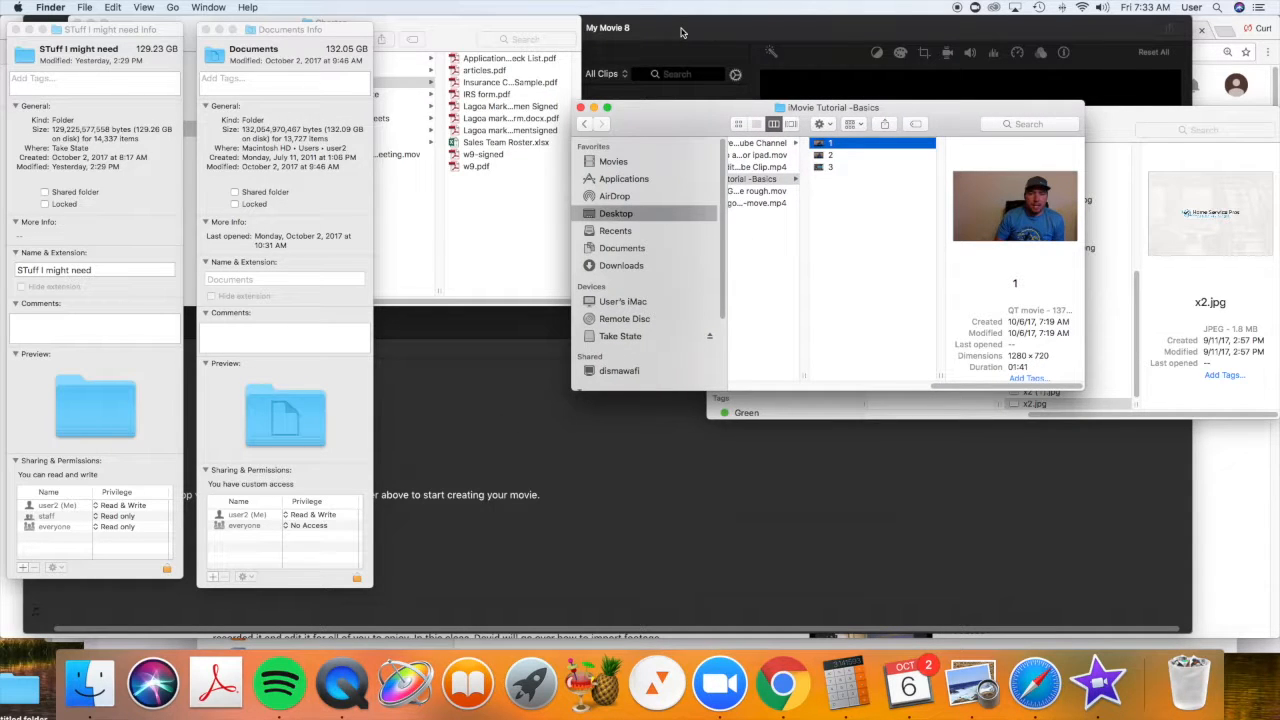
{"action": "mouse_move", "coordinate": [88, 688]}
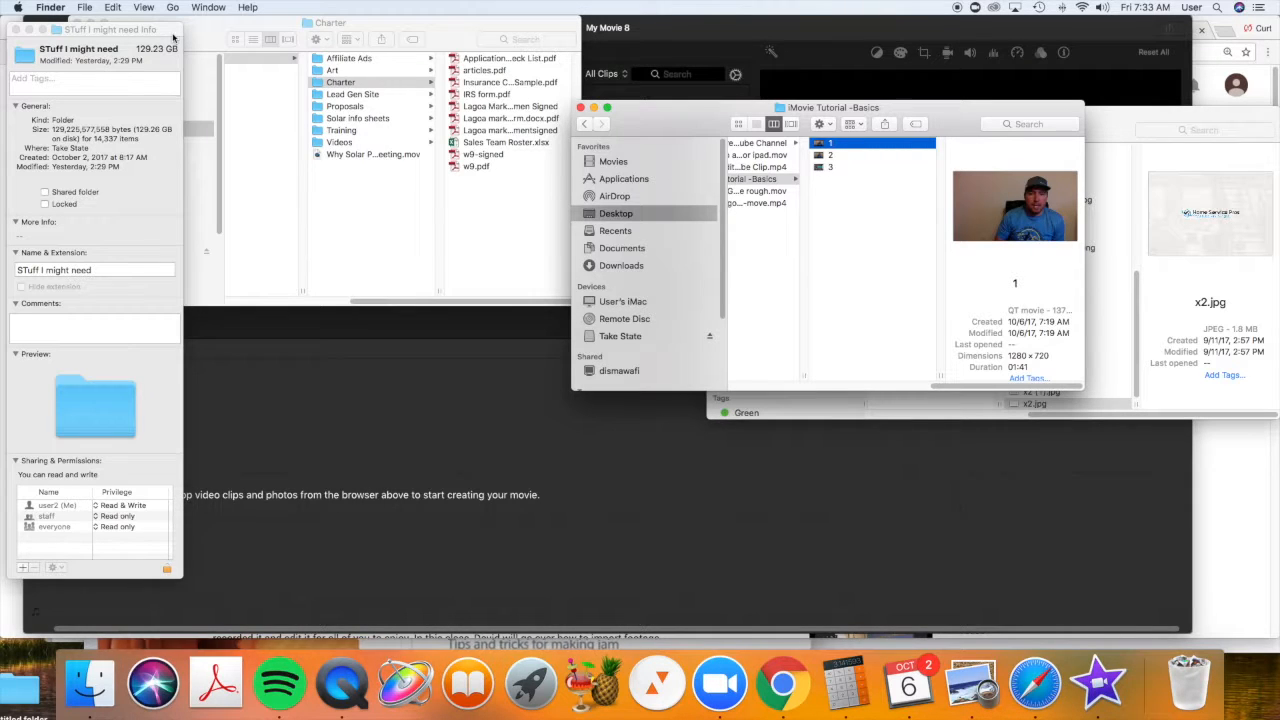
{"action": "left_click", "coordinate": [16, 30]}
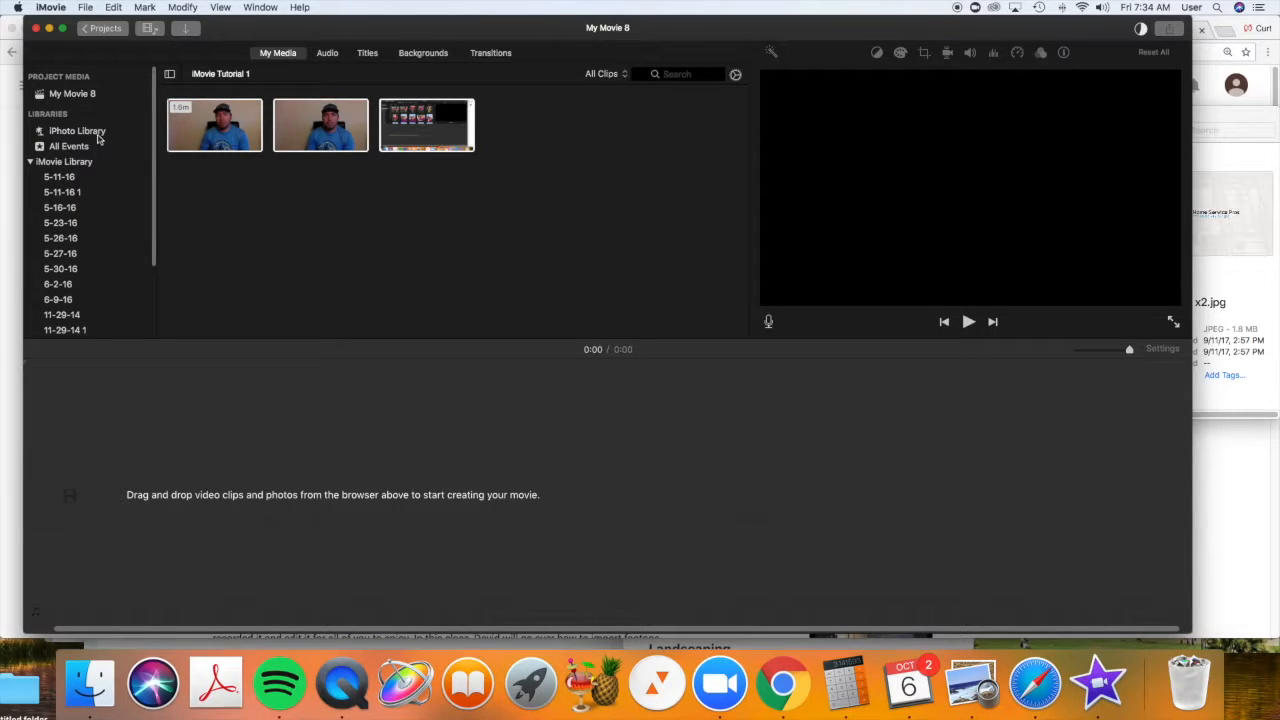
{"action": "left_click", "coordinate": [80, 132]}
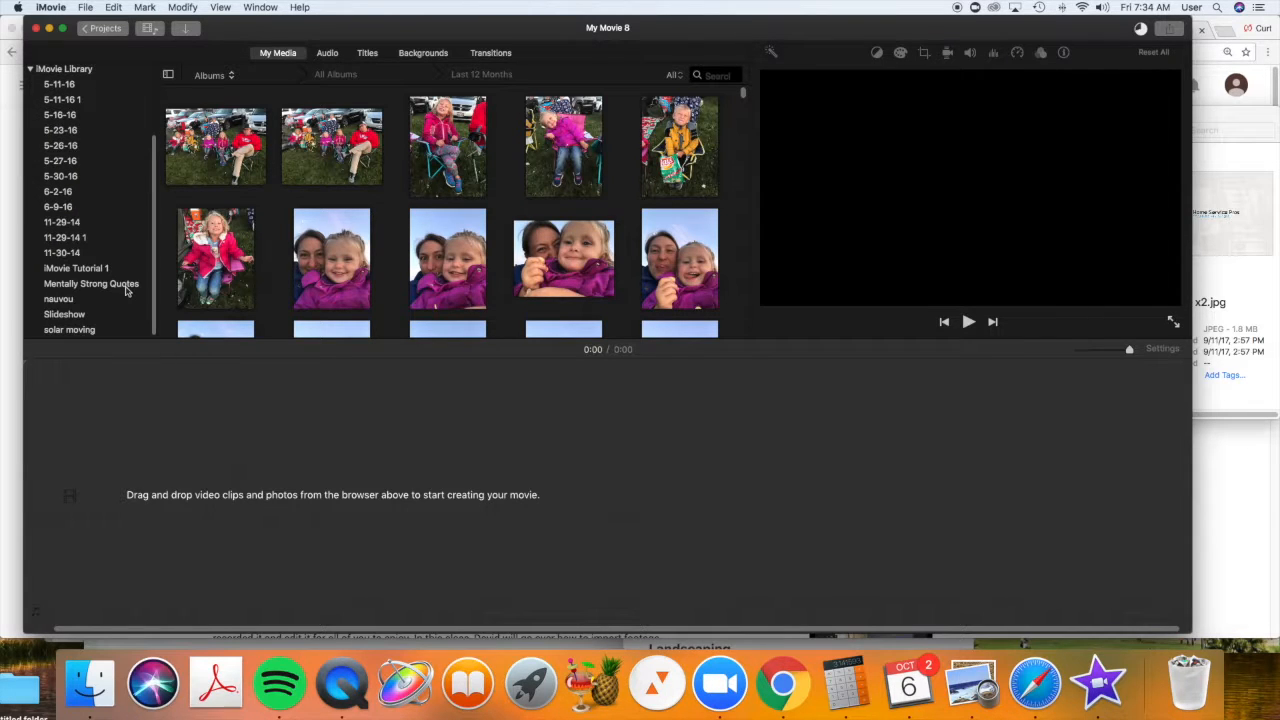
{"action": "left_click", "coordinate": [76, 268]}
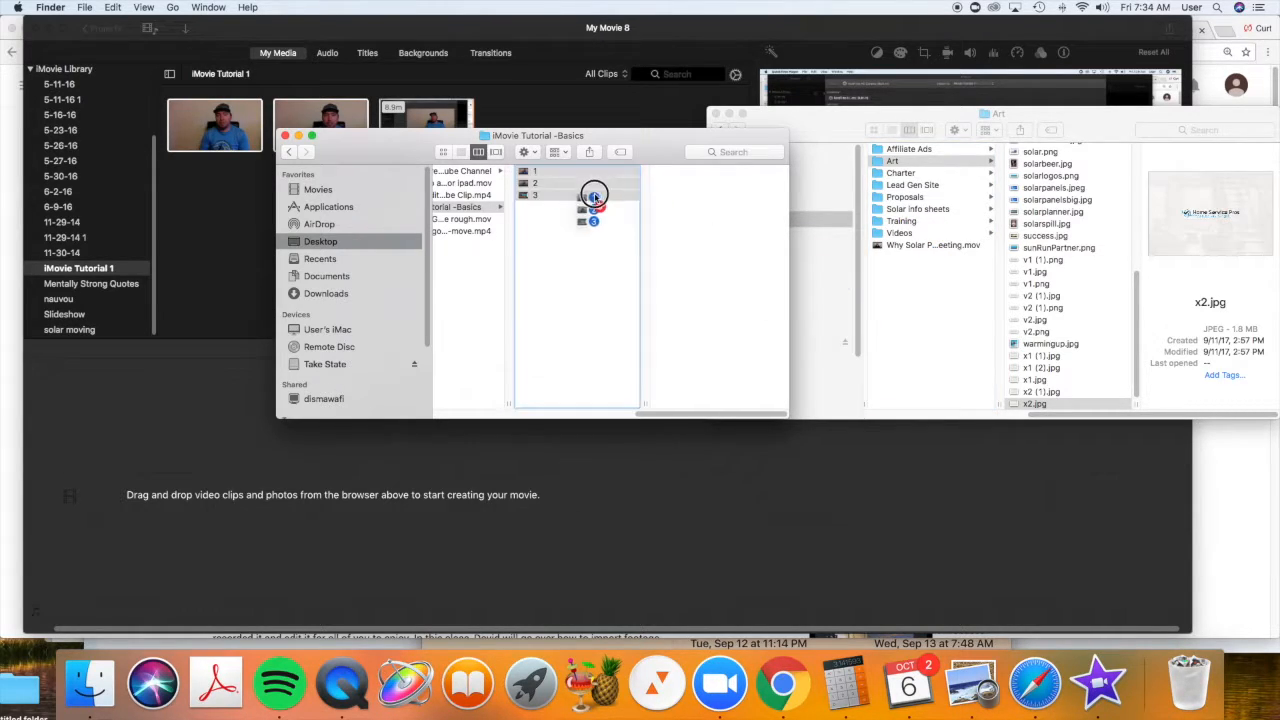
{"action": "left_click", "coordinate": [284, 136]}
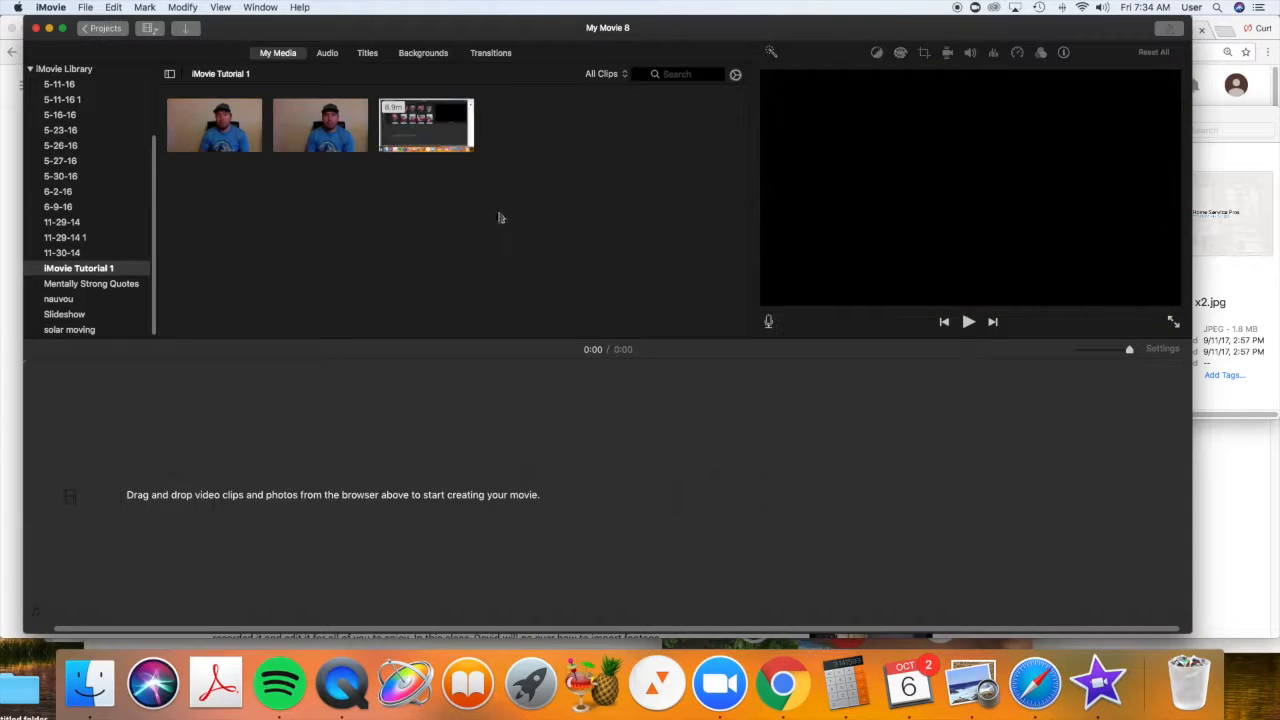
{"action": "mouse_move", "coordinate": [420, 210]}
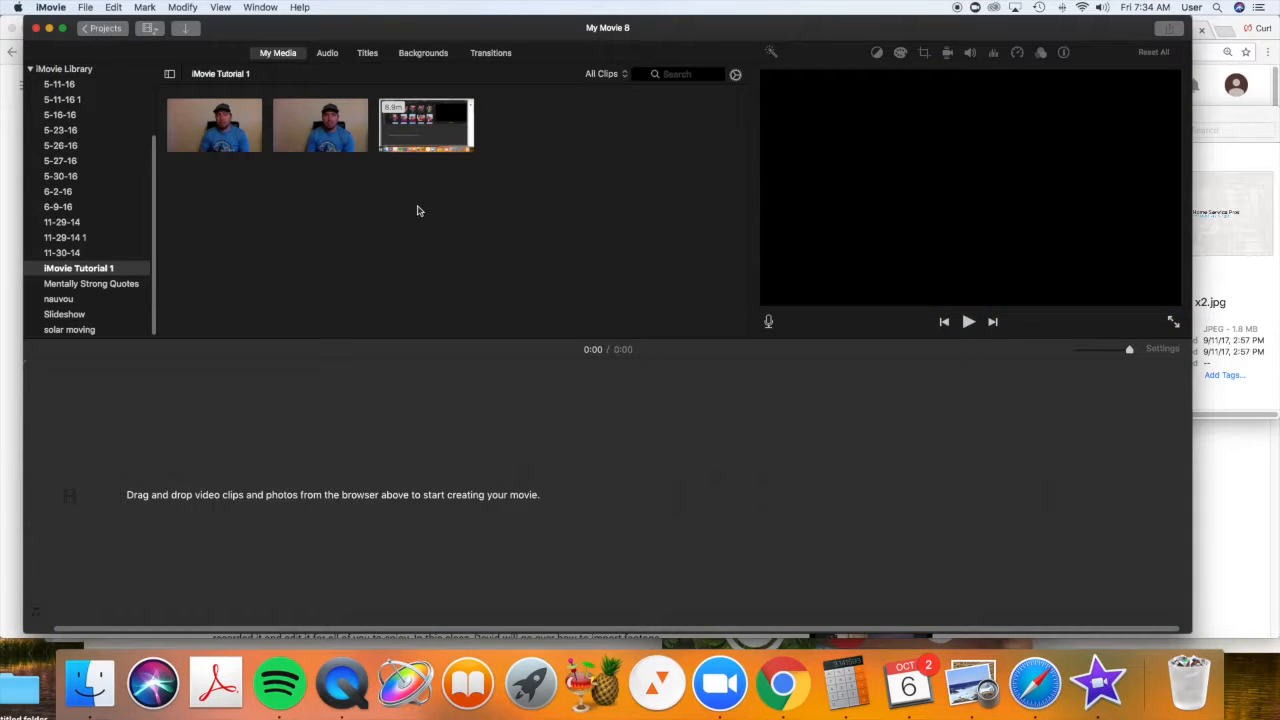
{"action": "mouse_move", "coordinate": [488, 132]}
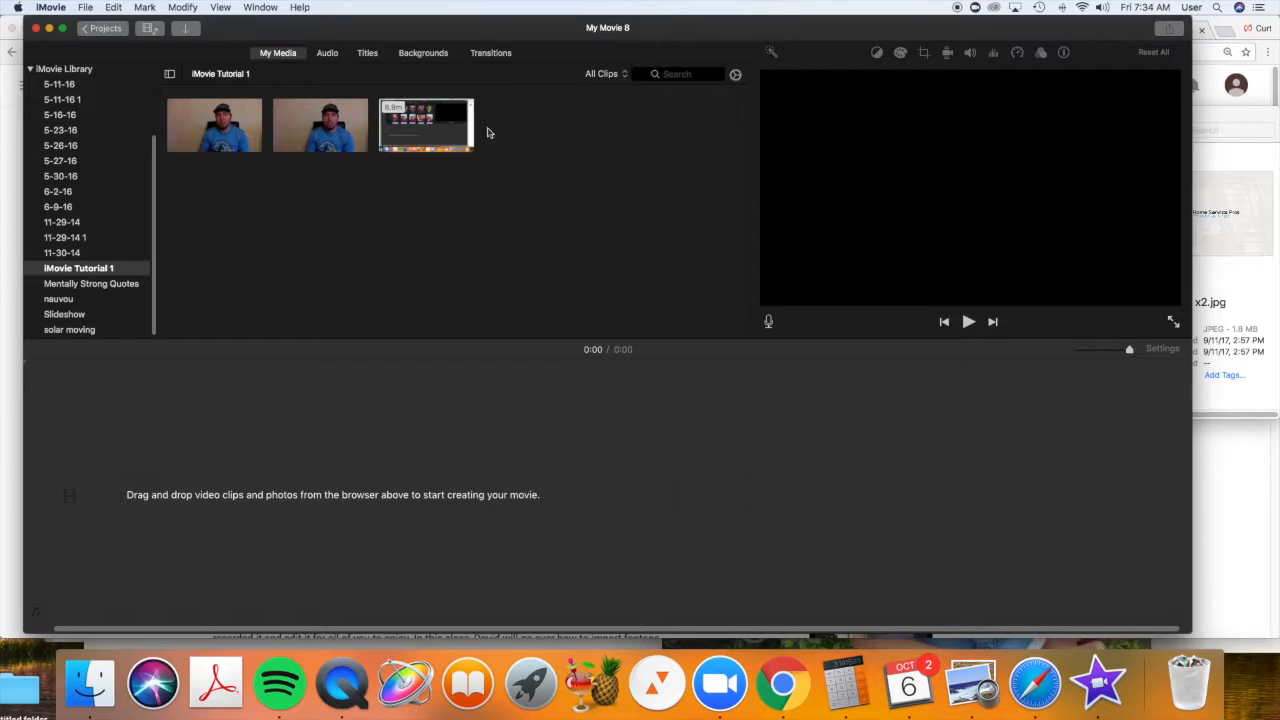
{"action": "mouse_move", "coordinate": [248, 268]}
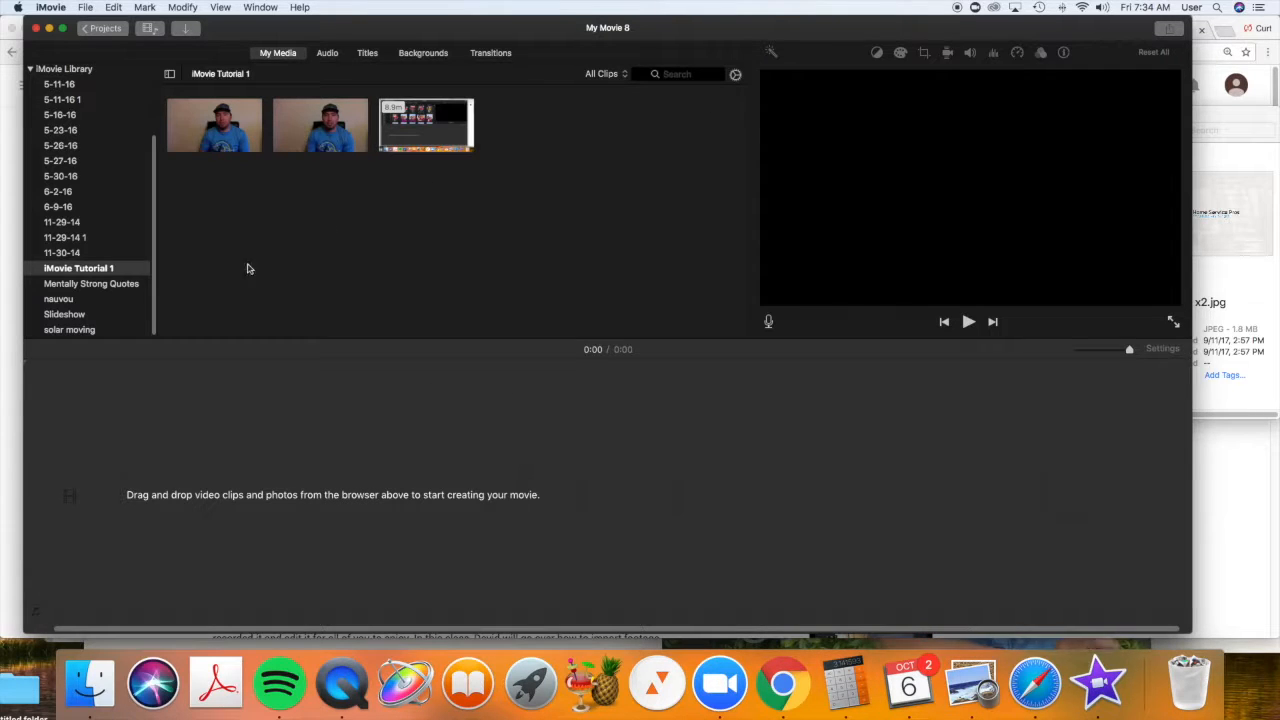
{"action": "mouse_move", "coordinate": [372, 192]}
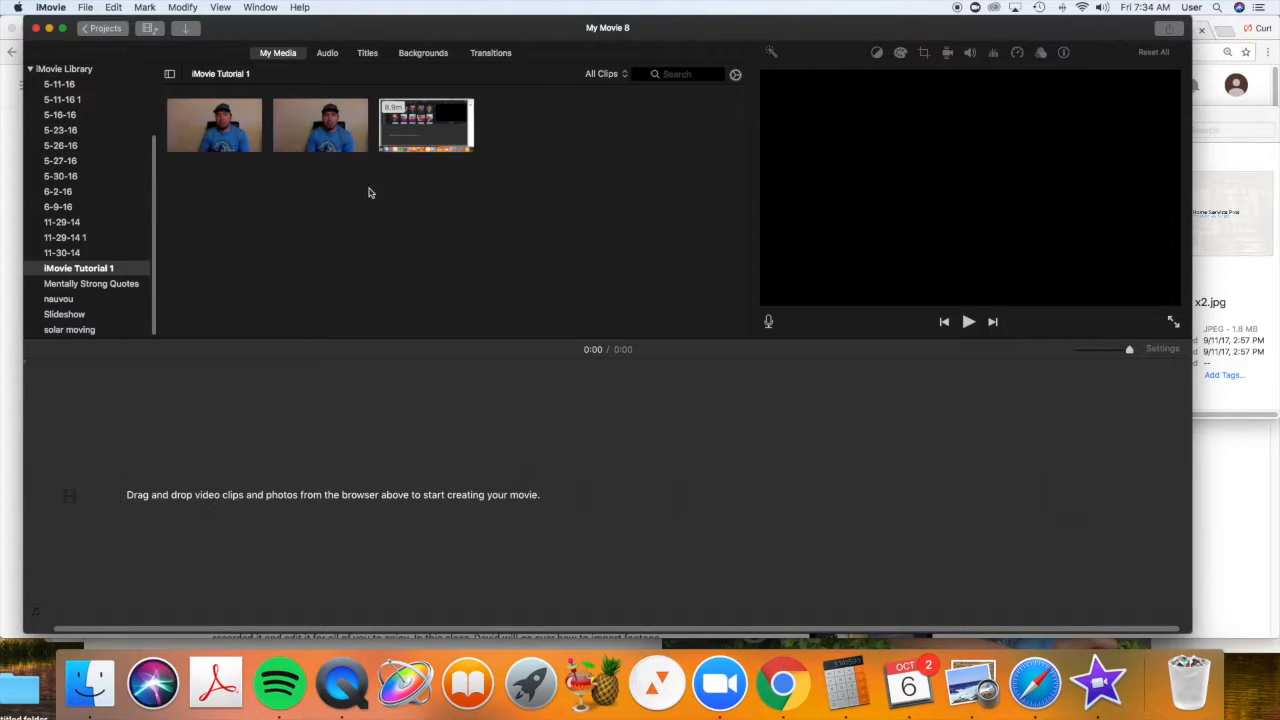
{"action": "mouse_move", "coordinate": [488, 292]}
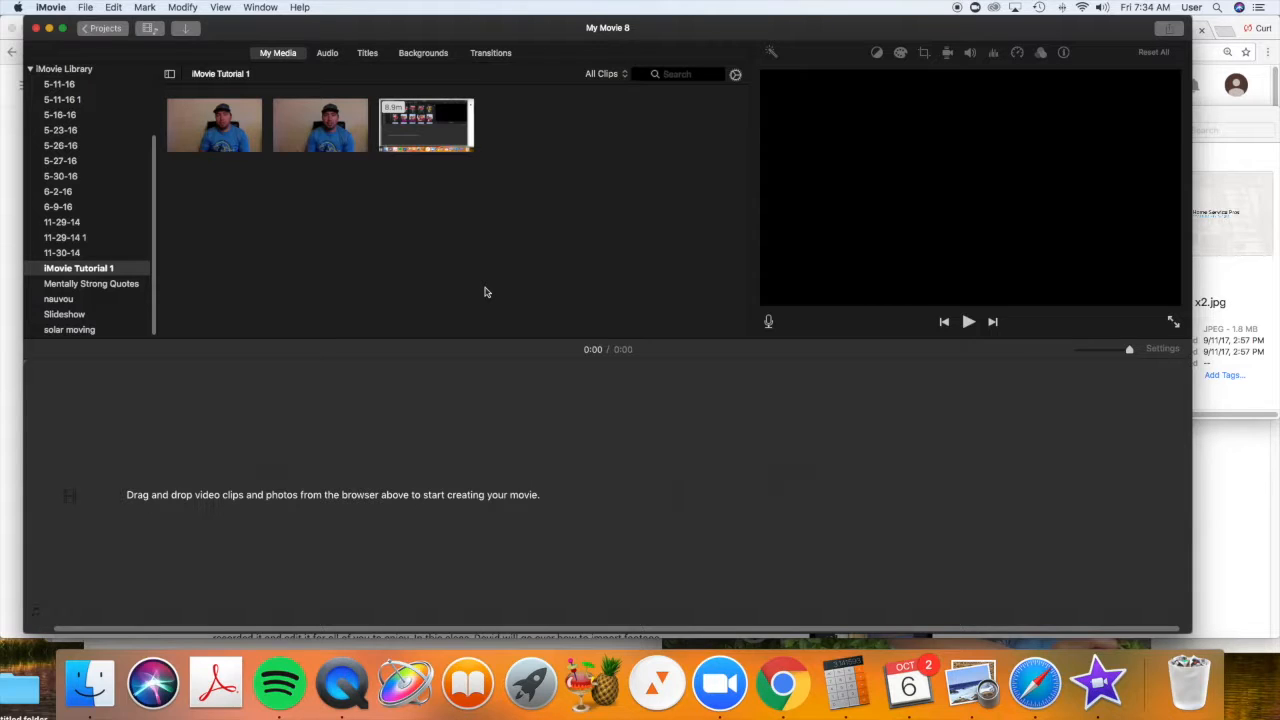